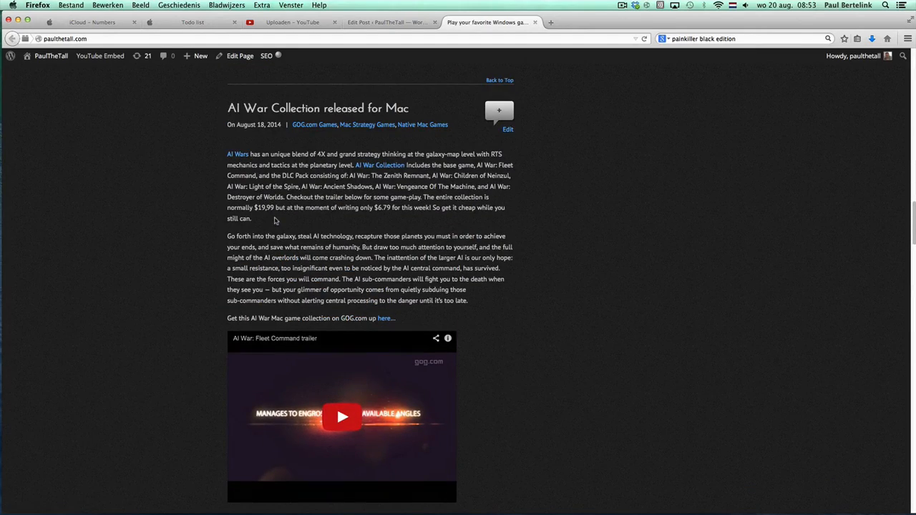
- Browse the PaulTheTall homepage, then go to the Game Ports catalogue from the site menu
scroll("down", 3)
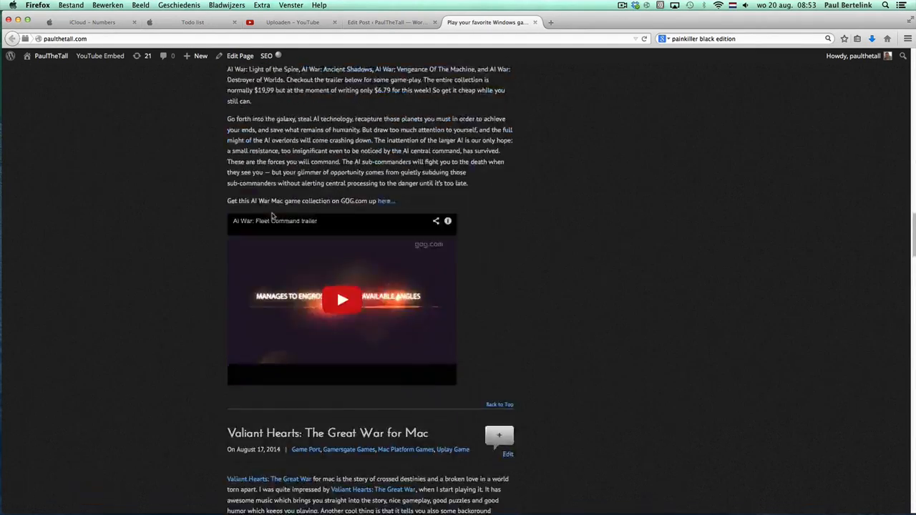
scroll("down", 3)
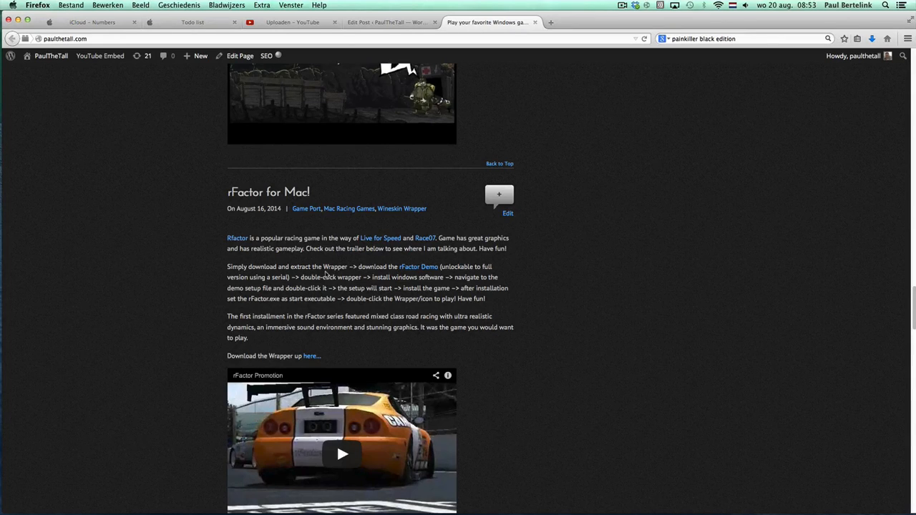
scroll("down", 3)
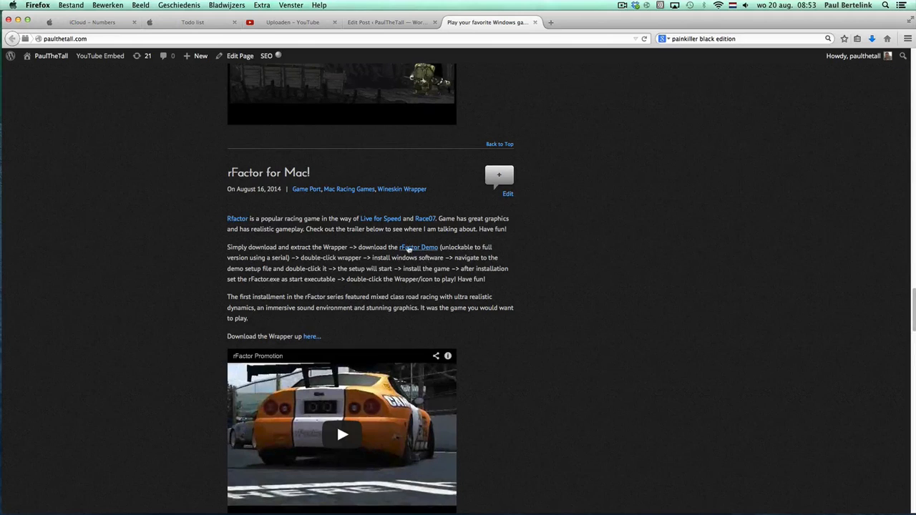
mouse_move(418, 247)
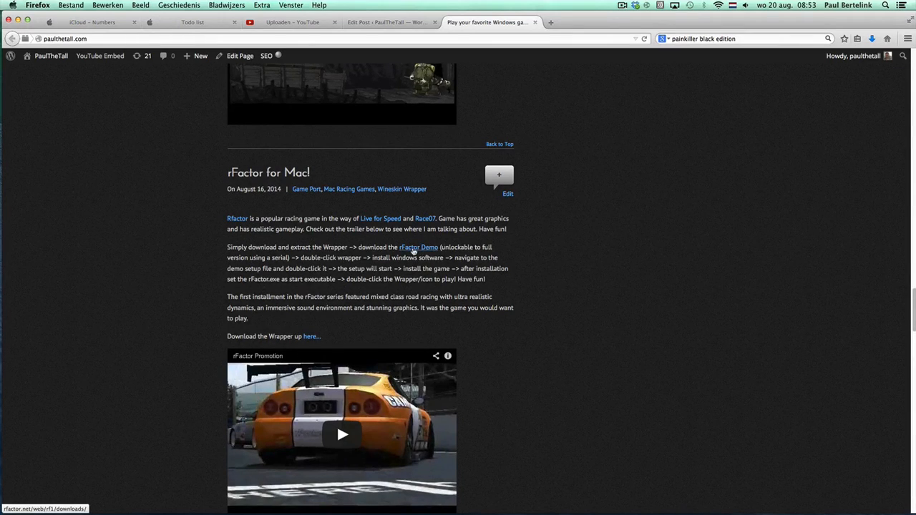
mouse_move(461, 309)
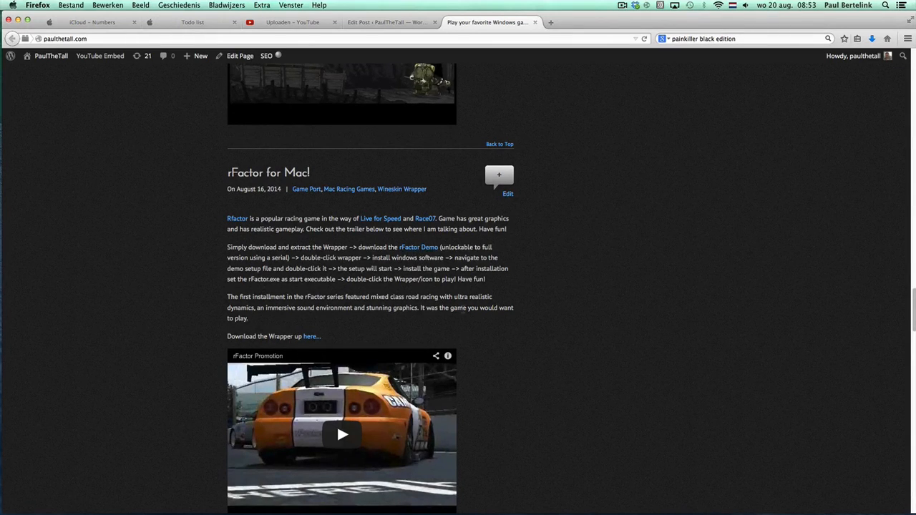
scroll("up", 3)
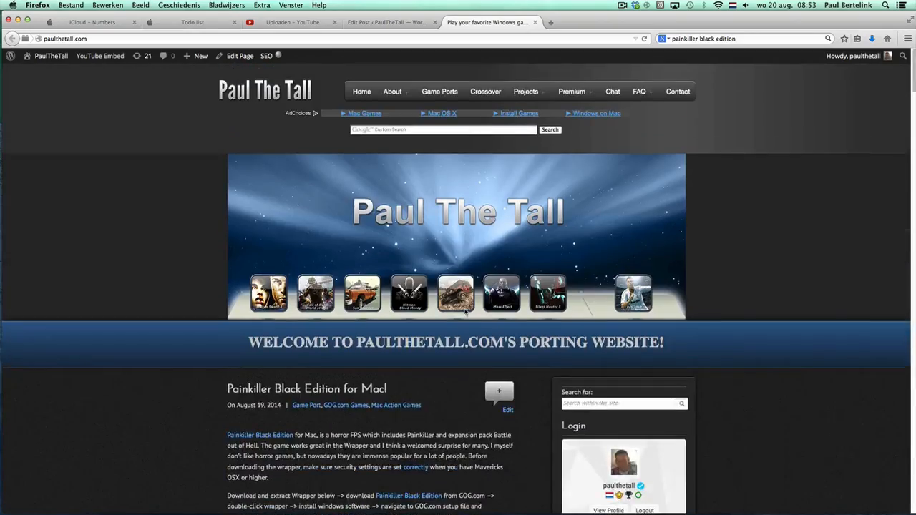
scroll("down", 3)
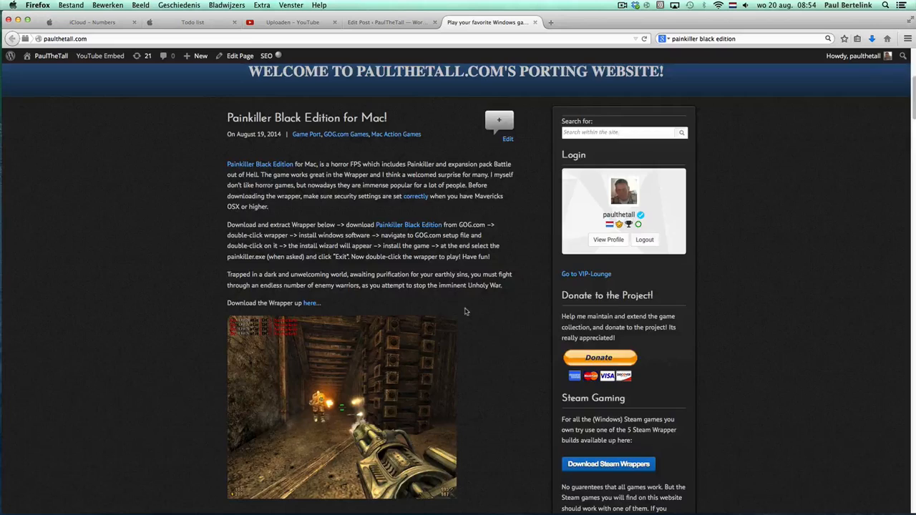
scroll("up", 3)
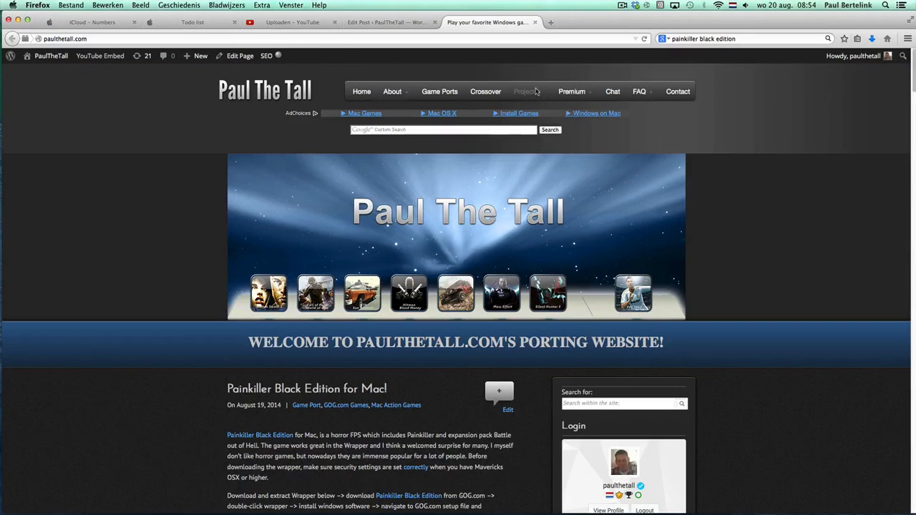
left_click(524, 91)
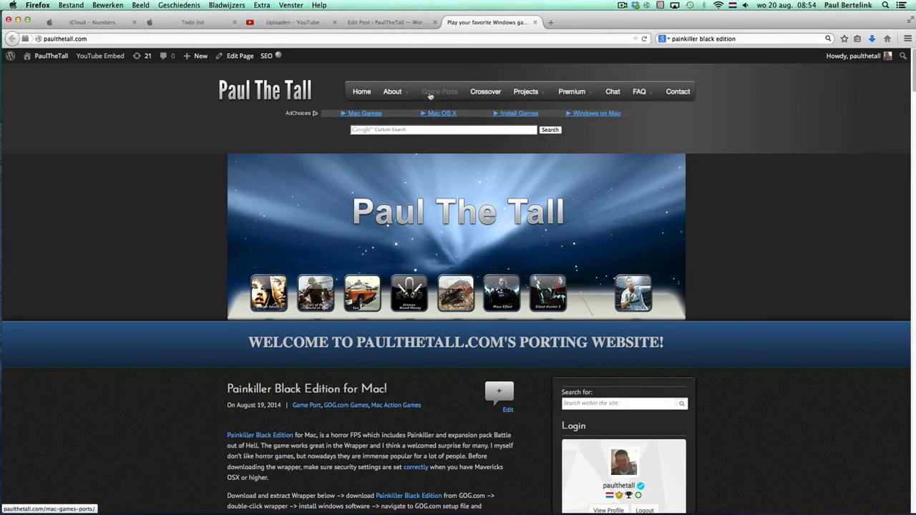
mouse_move(439, 91)
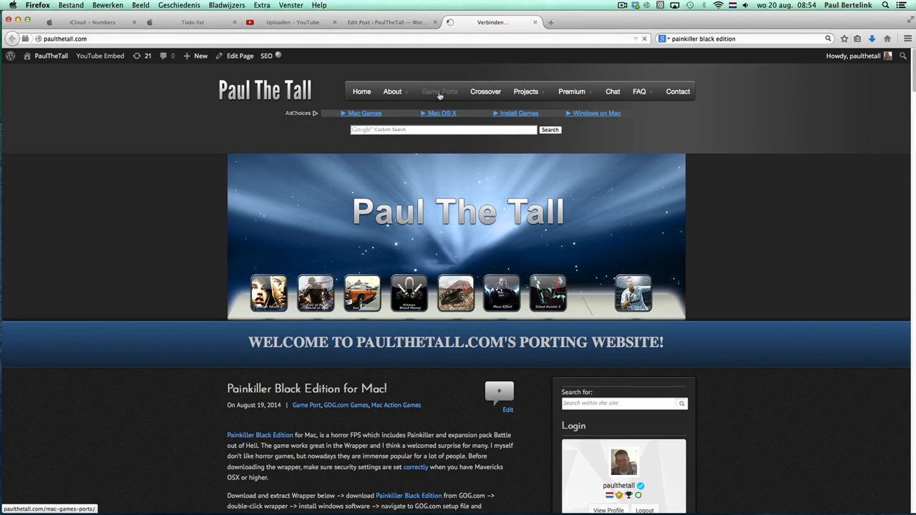
left_click(440, 91)
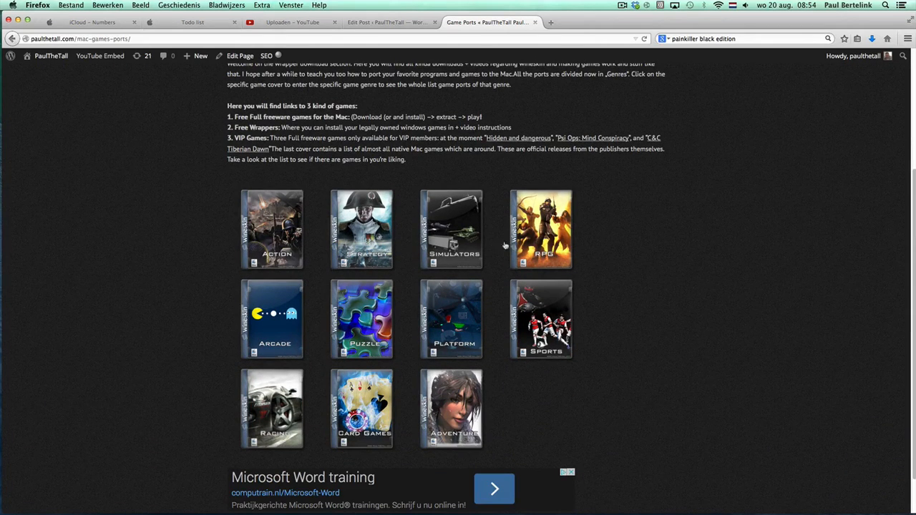
mouse_move(452, 330)
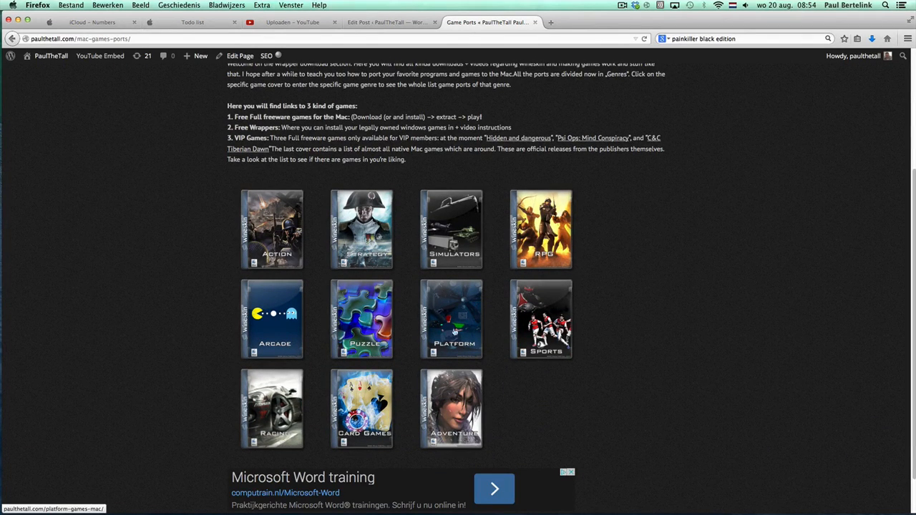
mouse_move(450, 211)
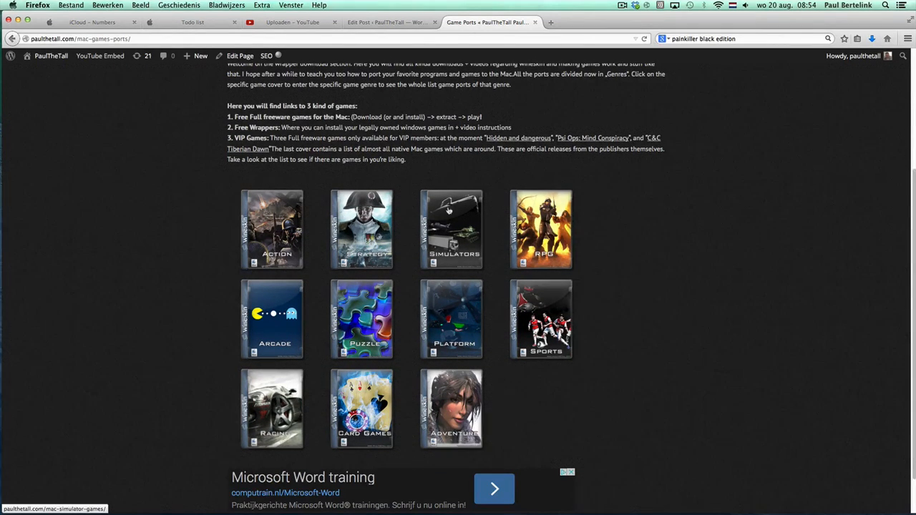
- Look over the genre covers and scroll back down toward the rFactor for Mac post
scroll("up", 3)
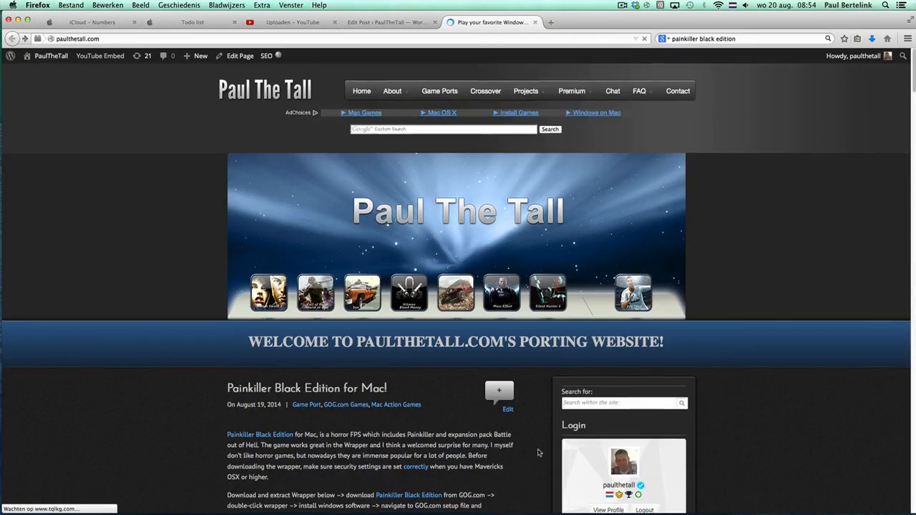
scroll("down", 3)
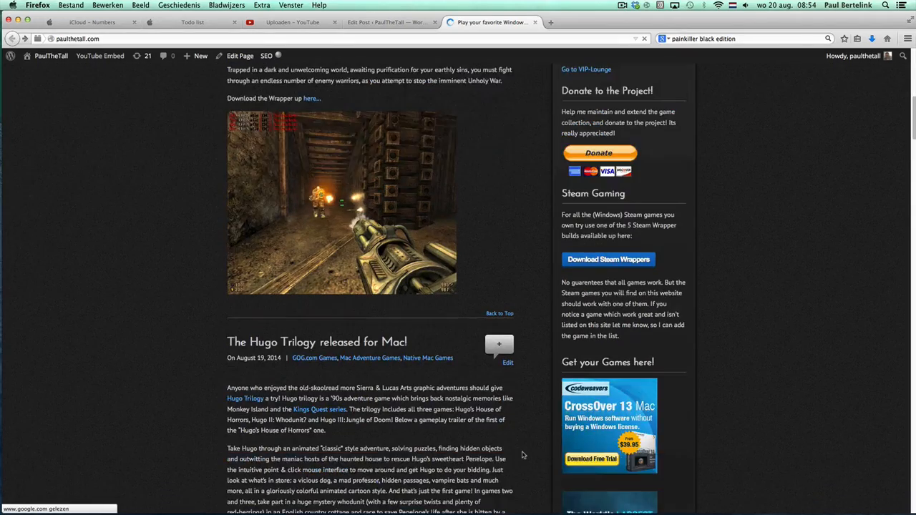
scroll("down", 3)
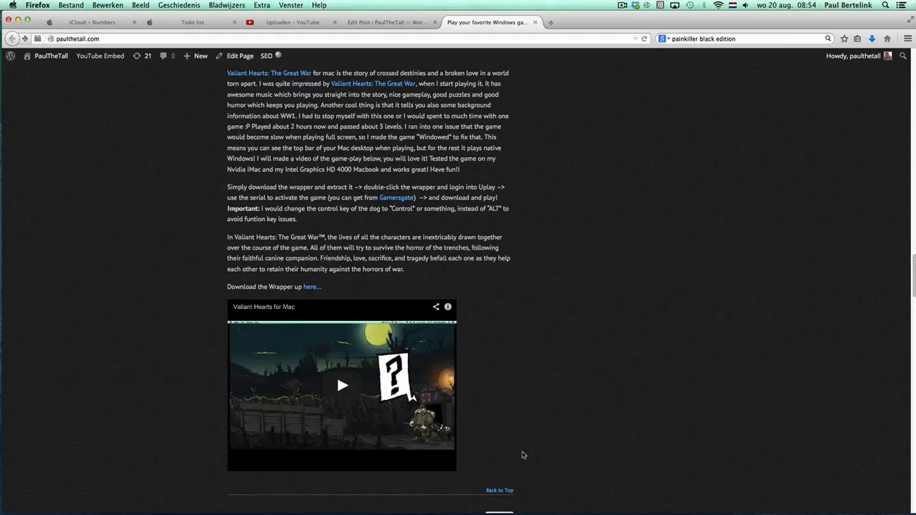
scroll("down", 3)
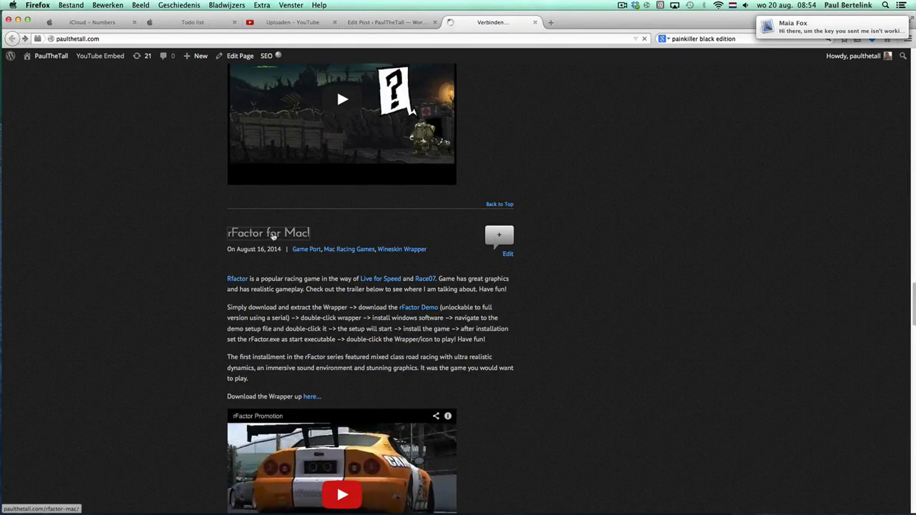
- Open the rFactor for Mac post and follow its rFactor Demo link to the rFactor 1 downloads page
left_click(268, 233)
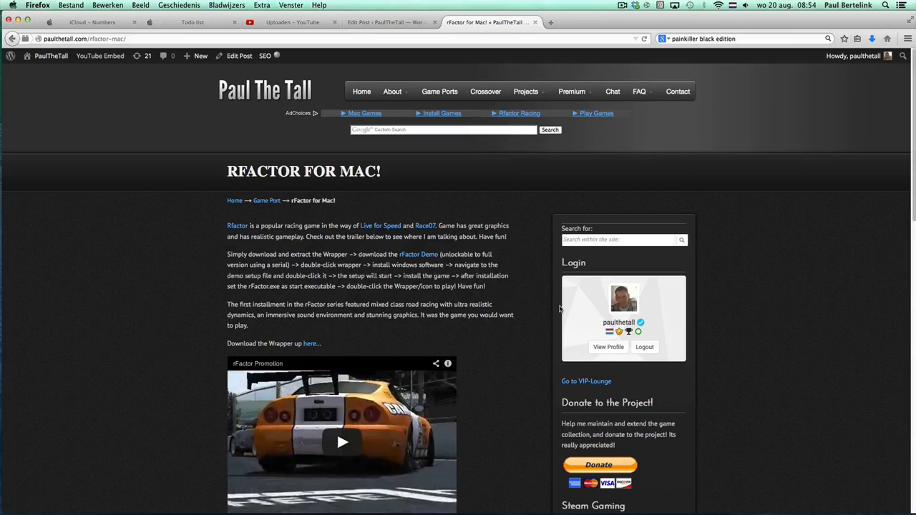
mouse_move(197, 291)
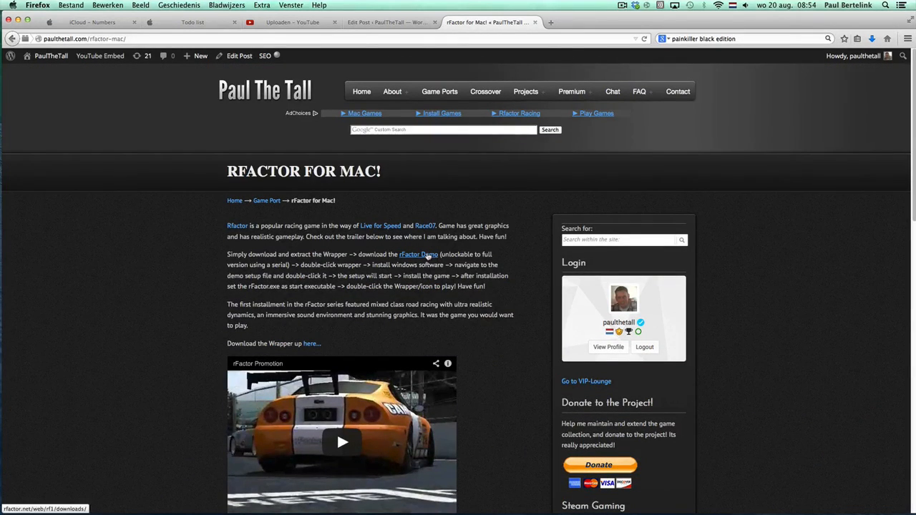
left_click(419, 254)
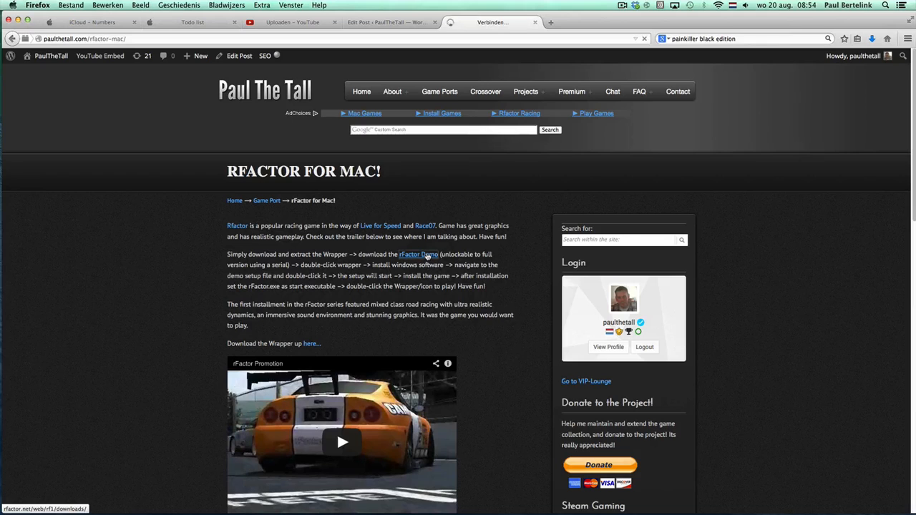
left_click(418, 254)
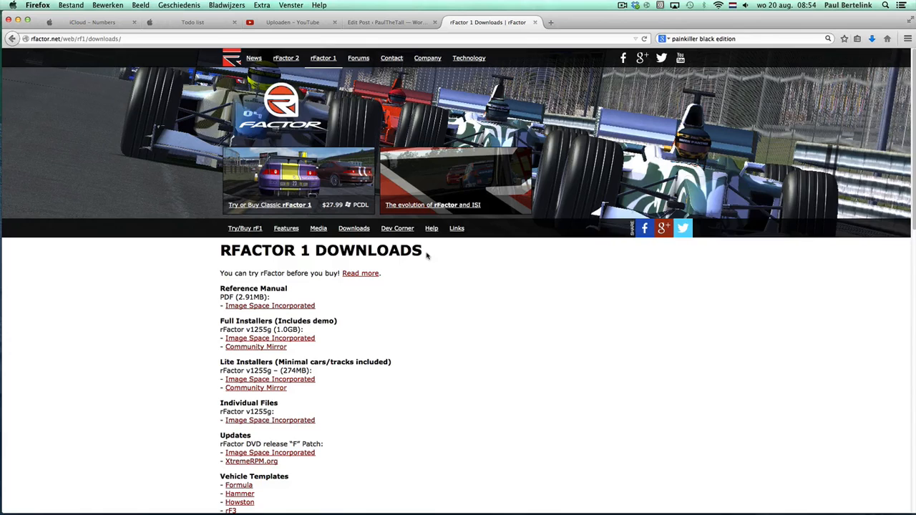
mouse_move(270, 338)
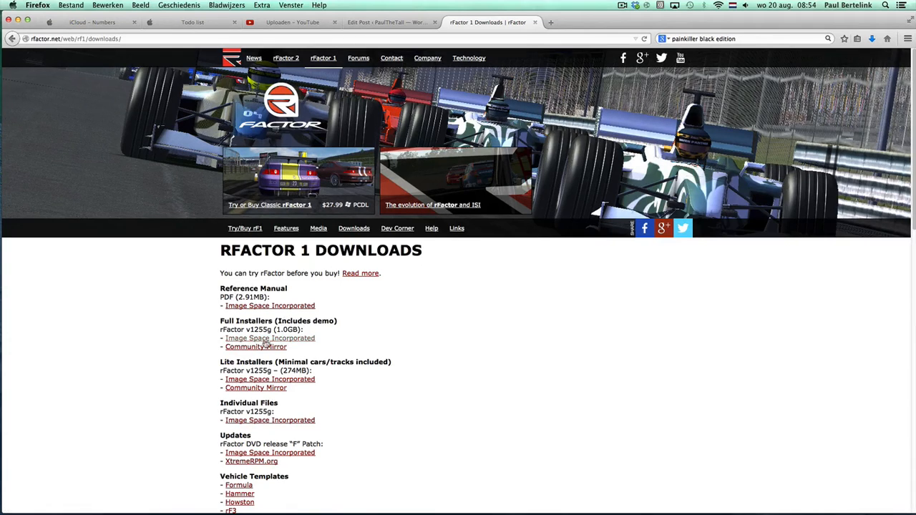
mouse_move(269, 338)
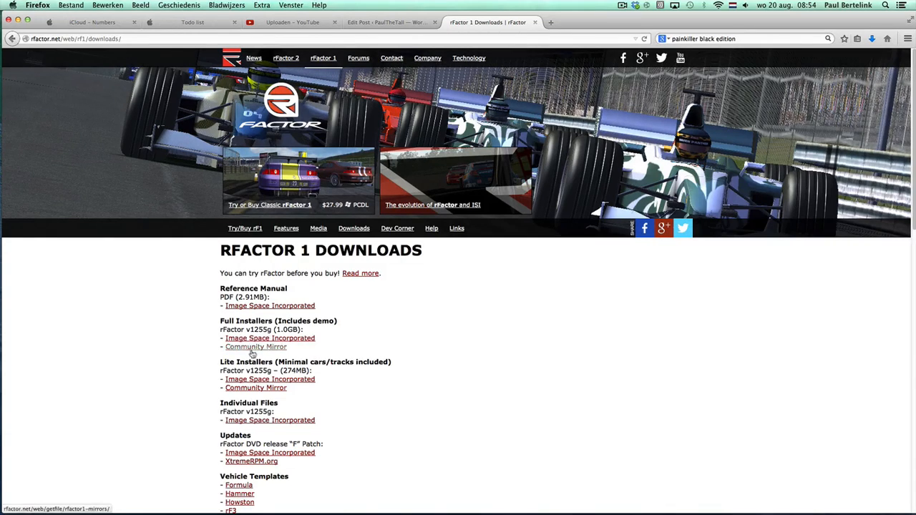
mouse_move(270, 337)
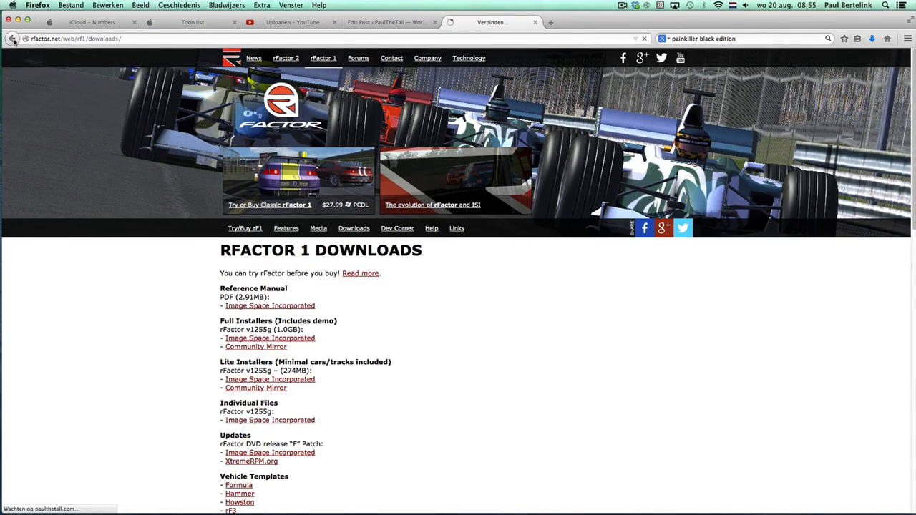
- Leave the browser for the desktop and nudge rFactor.zip slightly down and to the right
left_click(12, 39)
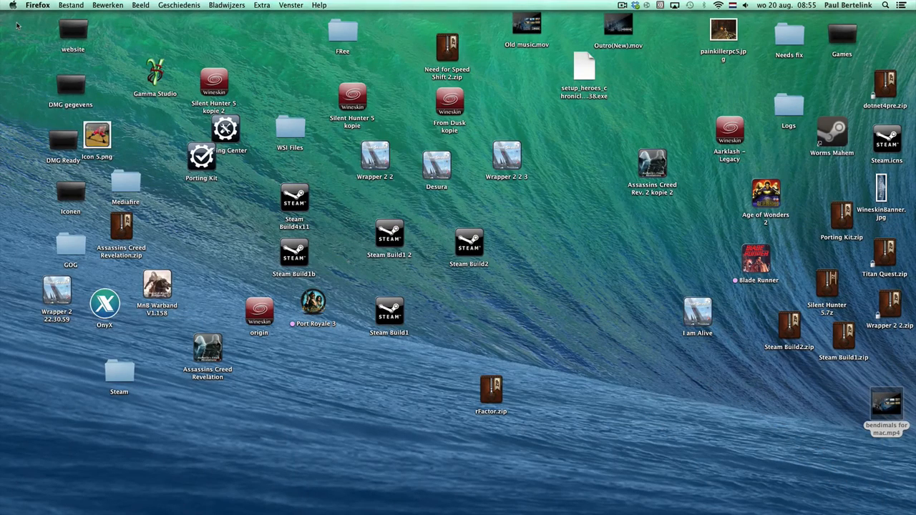
mouse_move(785, 176)
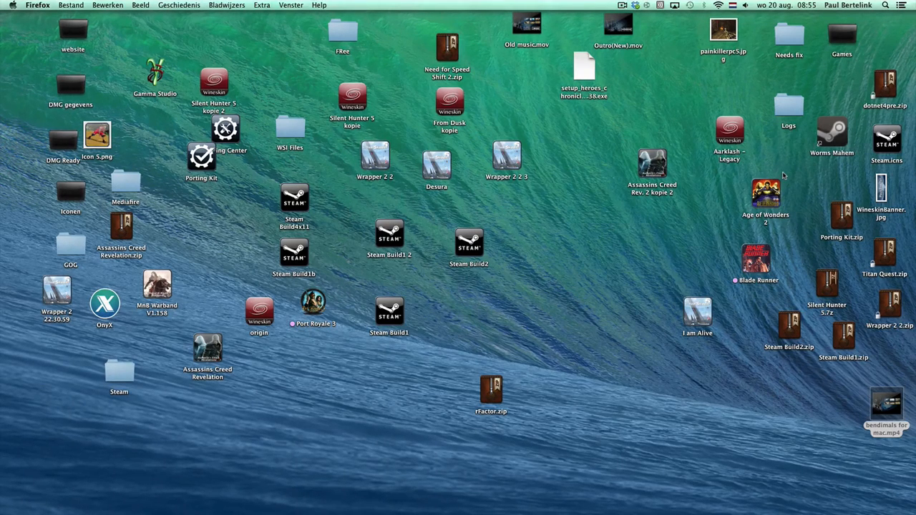
mouse_move(809, 137)
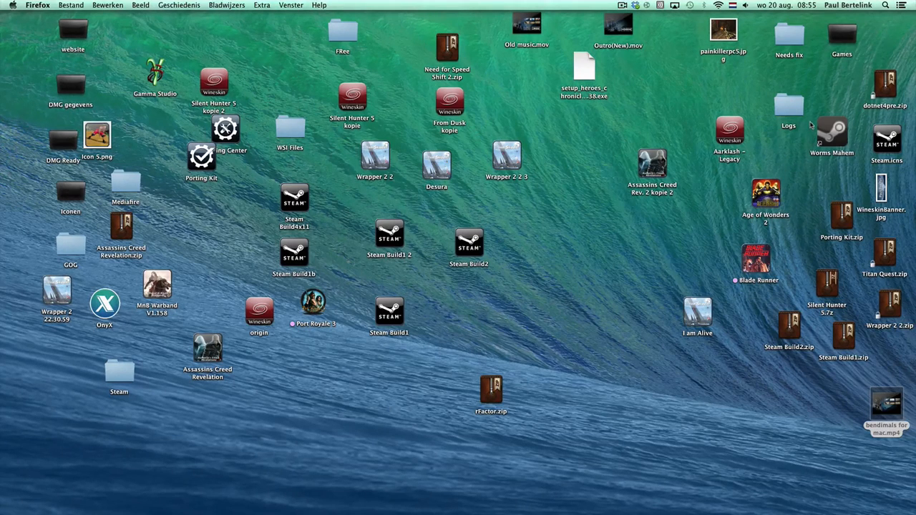
left_click_drag(491, 390, 541, 422)
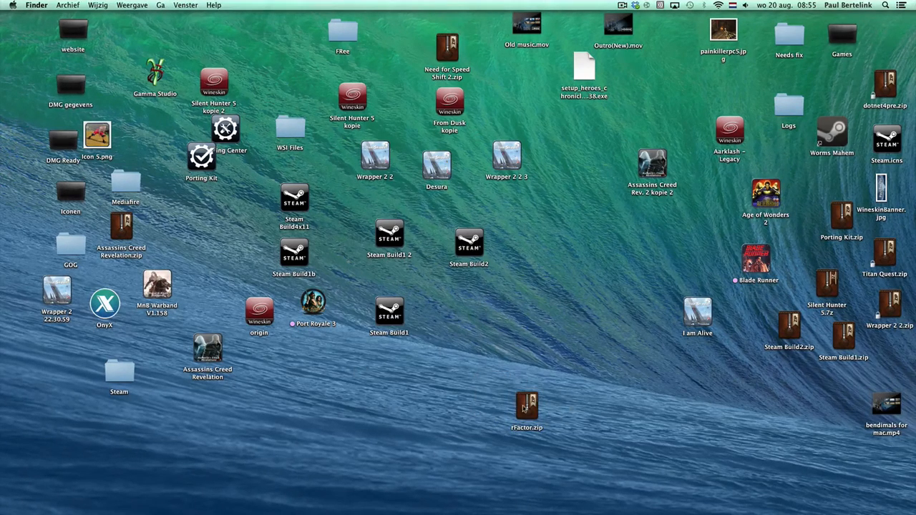
- Unpack rFactor.zip and run rFactorSetup1255g from Downloads as the wrapper's installer
double_click(527, 406)
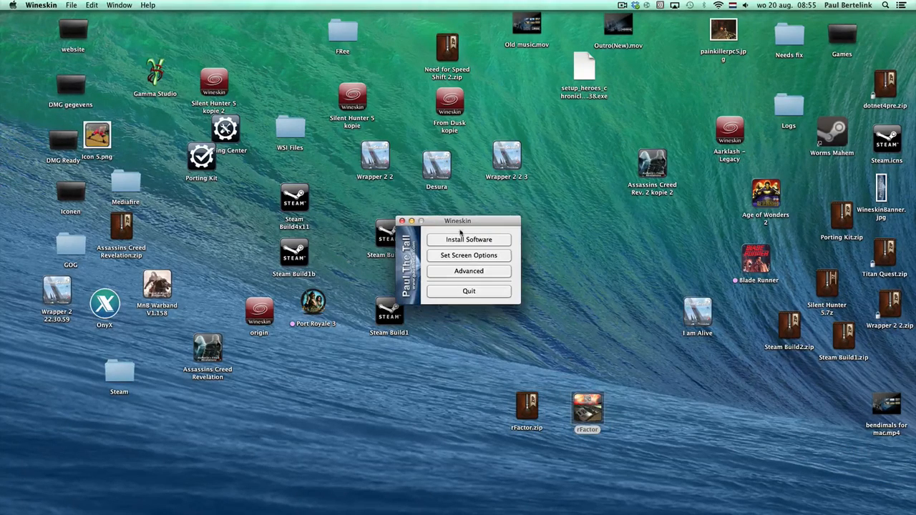
left_click(468, 239)
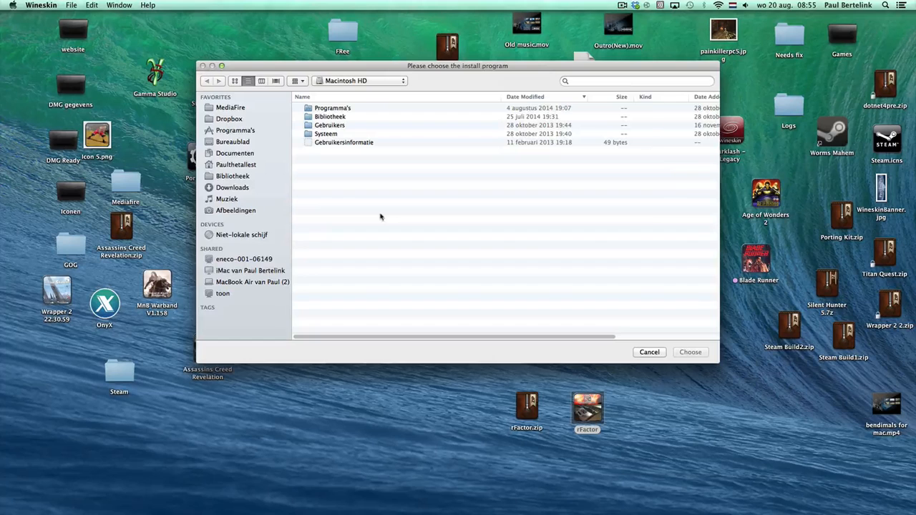
left_click(232, 187)
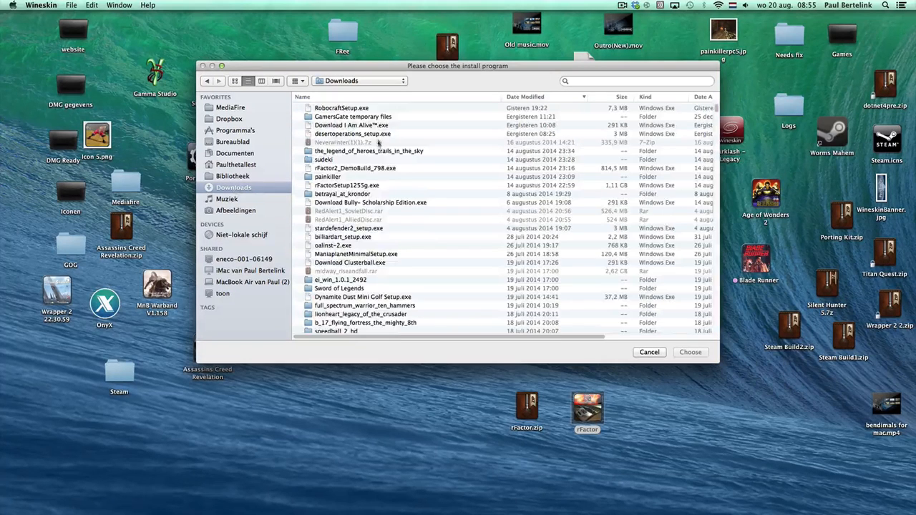
mouse_move(361, 168)
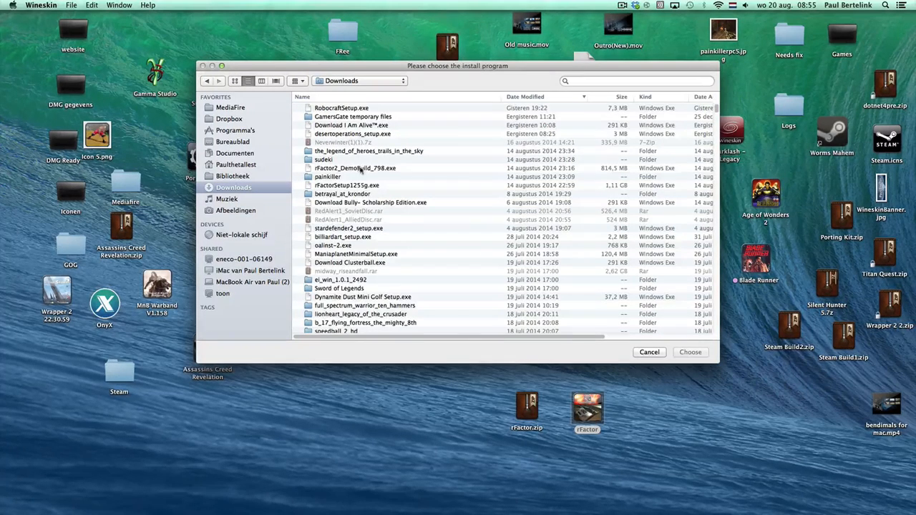
left_click(355, 168)
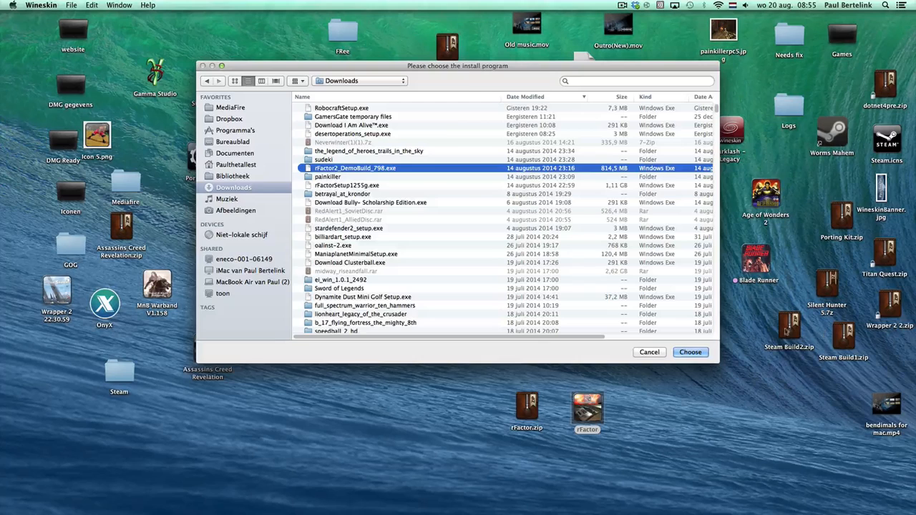
left_click(347, 186)
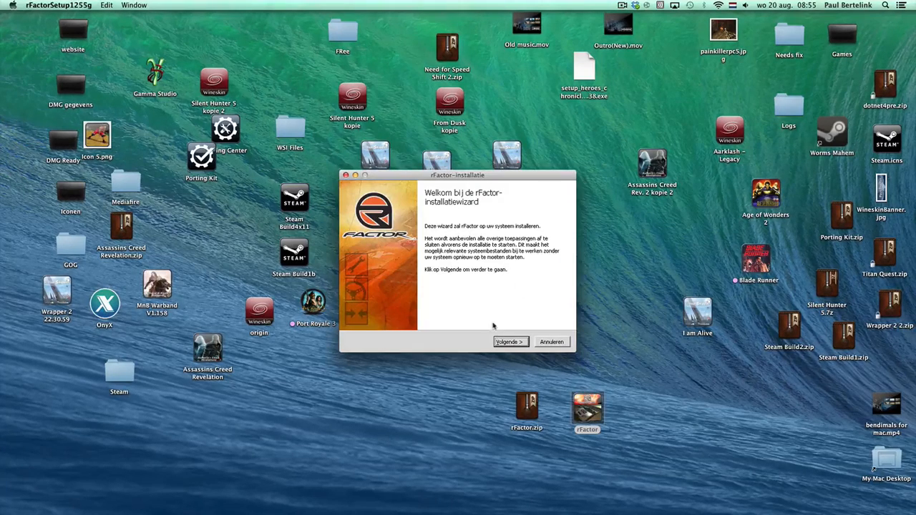
- Install rFactor to the default C:\Program Files\rFactor folder, reaching the DirectX setup
left_click(509, 341)
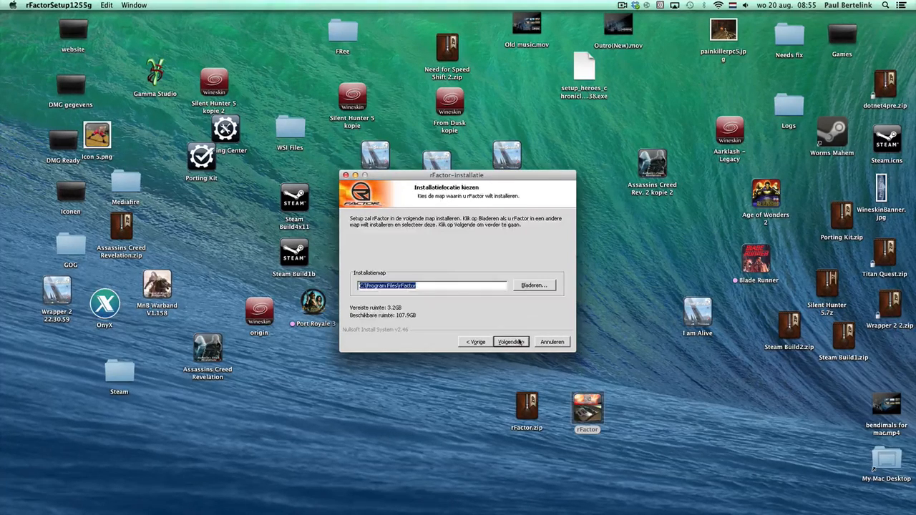
left_click(509, 341)
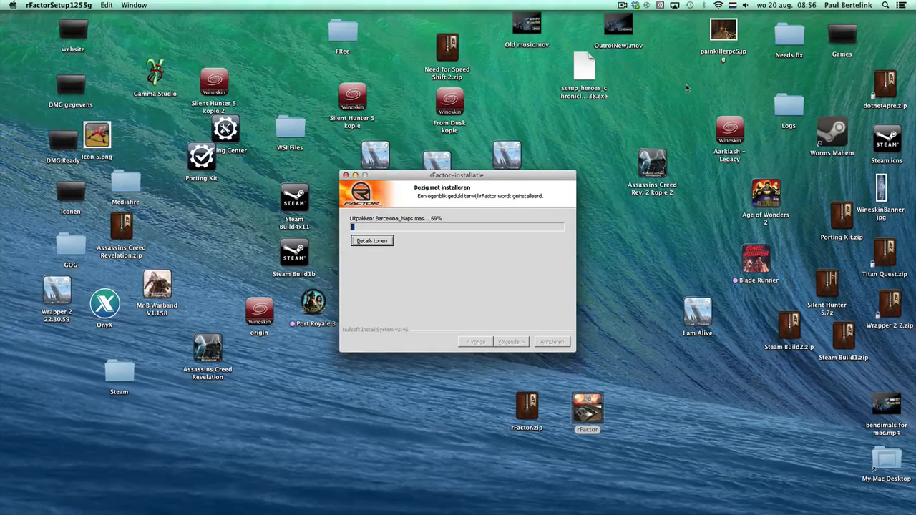
left_click(621, 5)
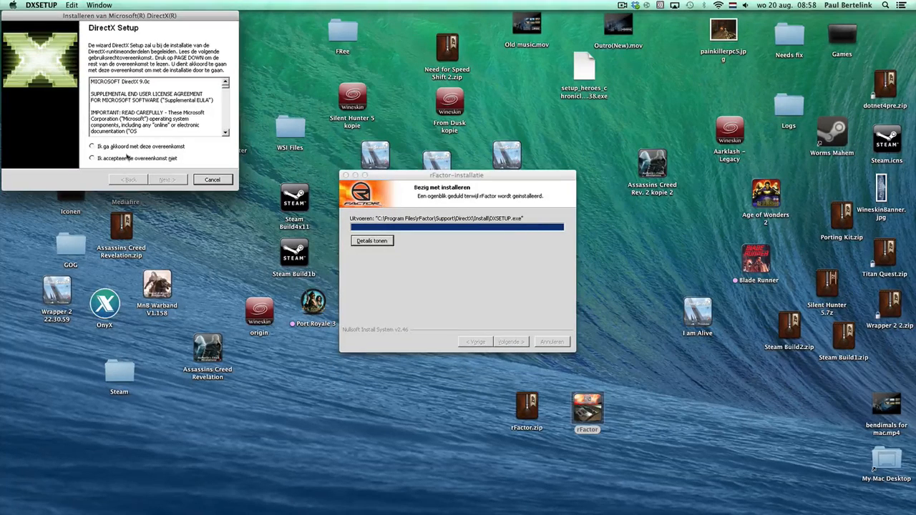
- Skip DirectX, then set rF Config to windowed 1280 x 960 32 bit and save
left_click(167, 179)
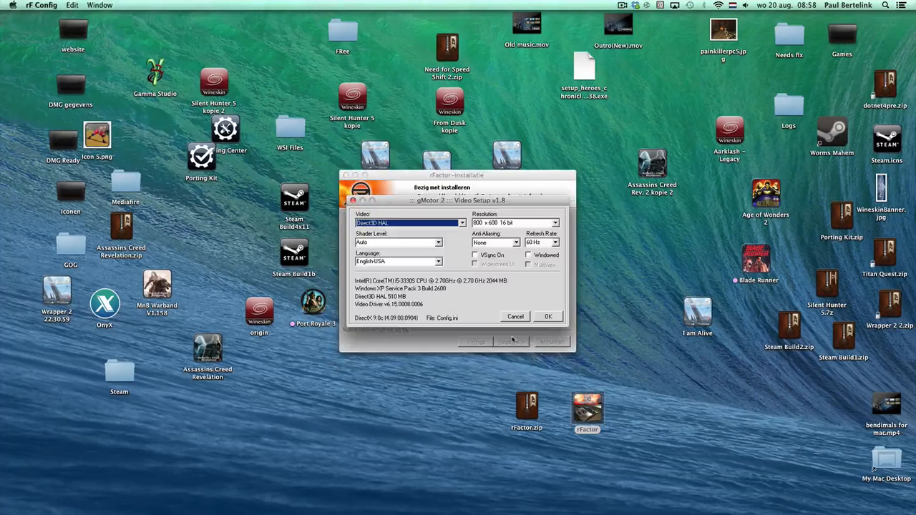
mouse_move(512, 288)
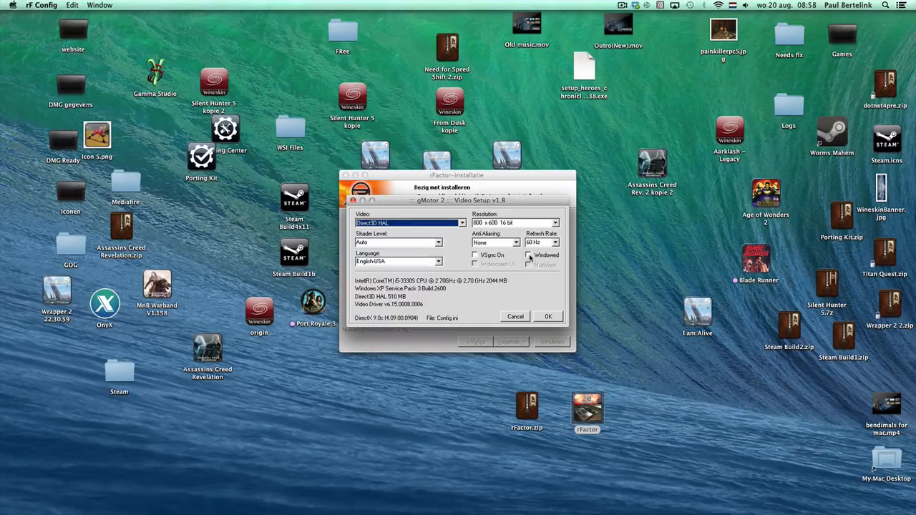
left_click(555, 223)
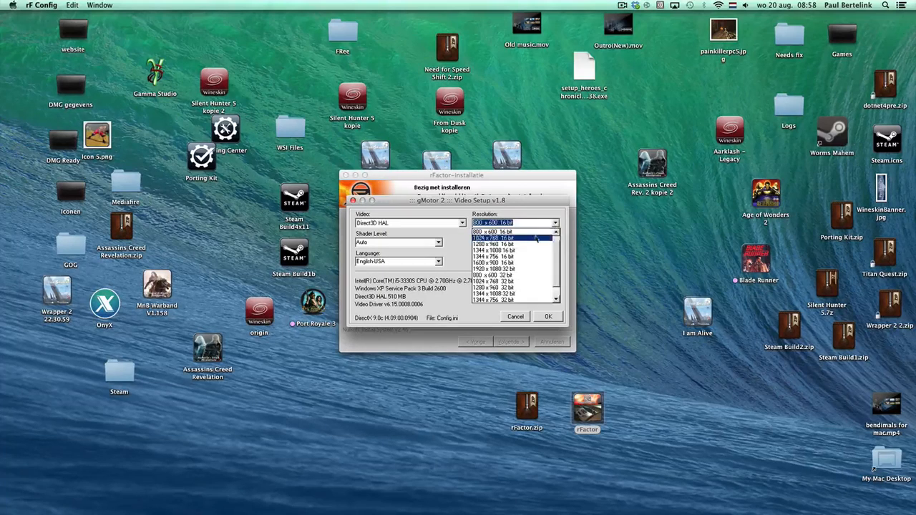
left_click(513, 262)
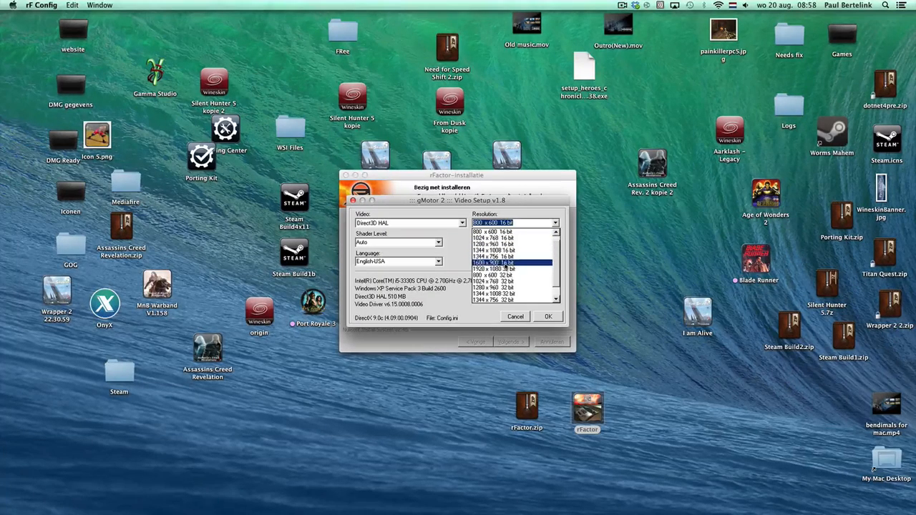
left_click(492, 268)
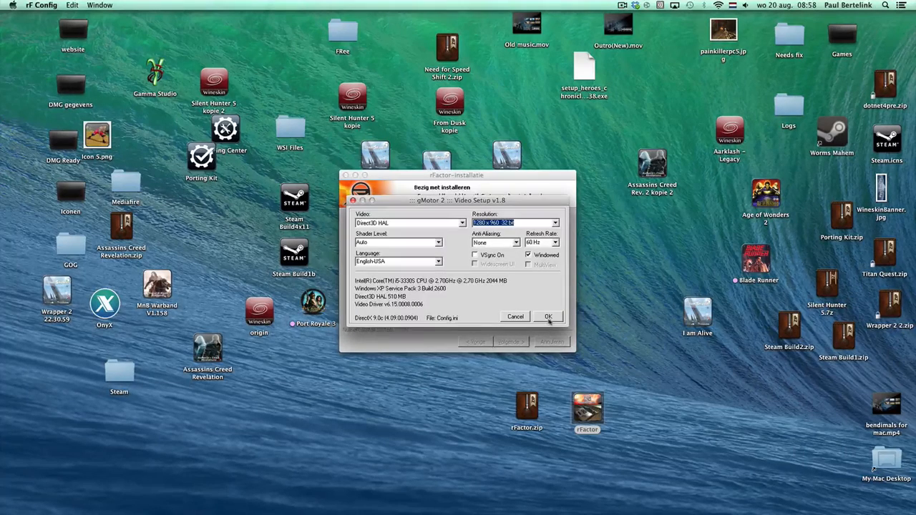
left_click(547, 316)
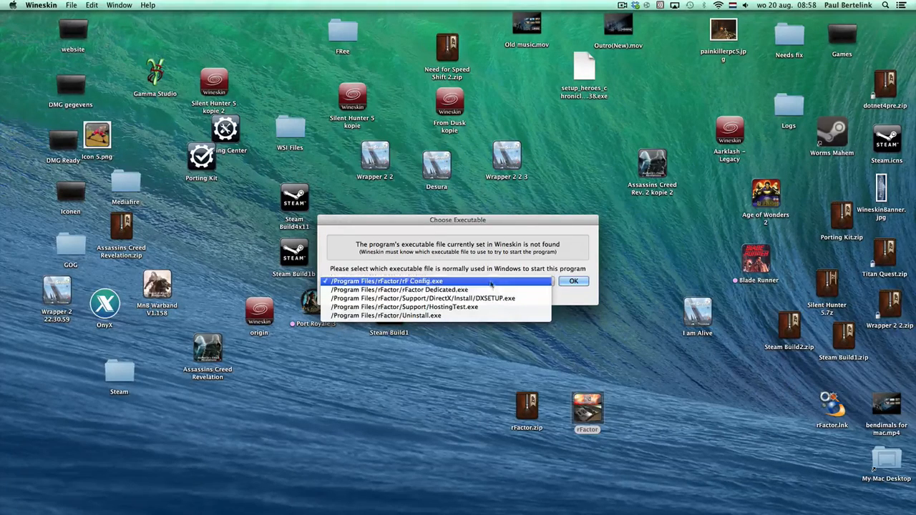
- Confirm rF Config.exe as startup executable, quit Wineskin, relaunch the wrapper and accept the video settings
left_click(573, 281)
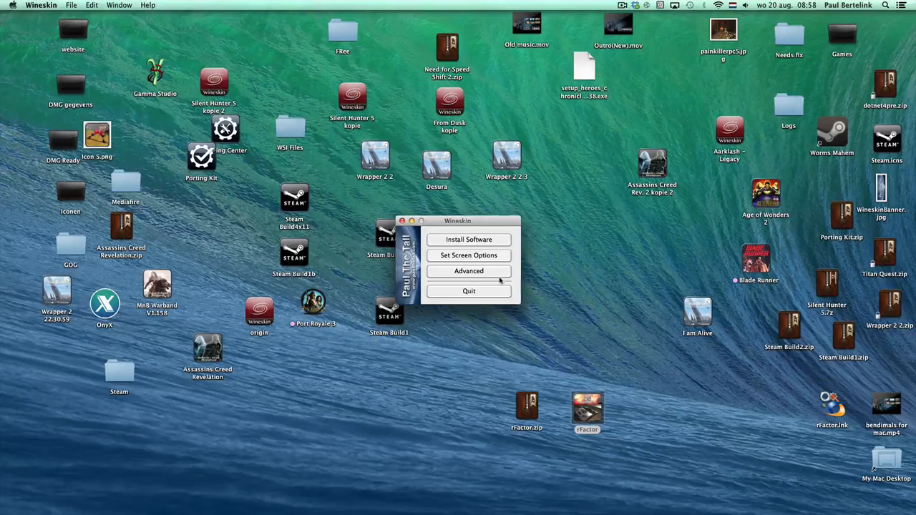
left_click(468, 291)
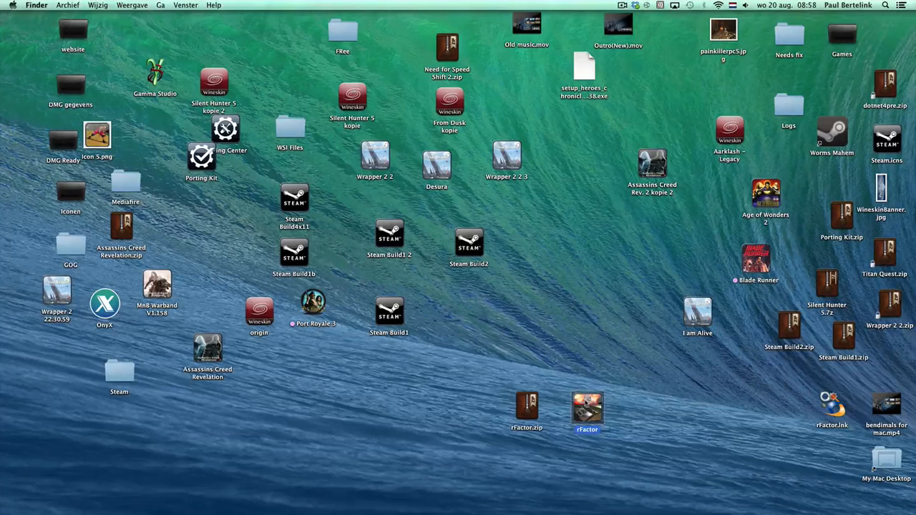
double_click(587, 408)
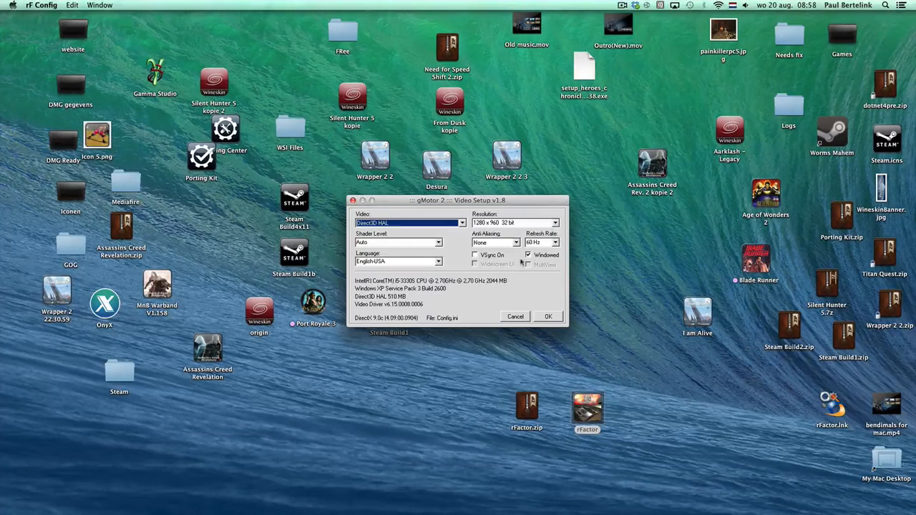
left_click(515, 316)
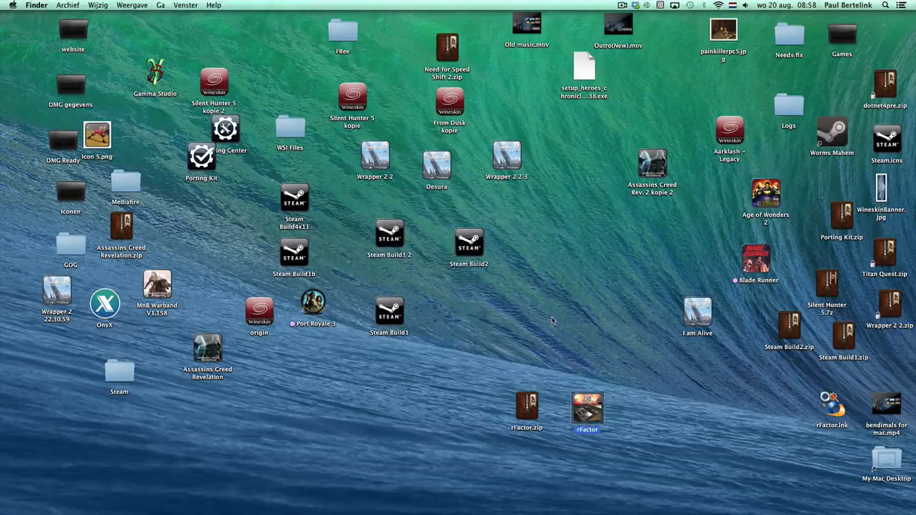
- Inside the wrapper package, point Wineskin's launch program to Program Files/rFactor/rFactor.exe
right_click(586, 412)
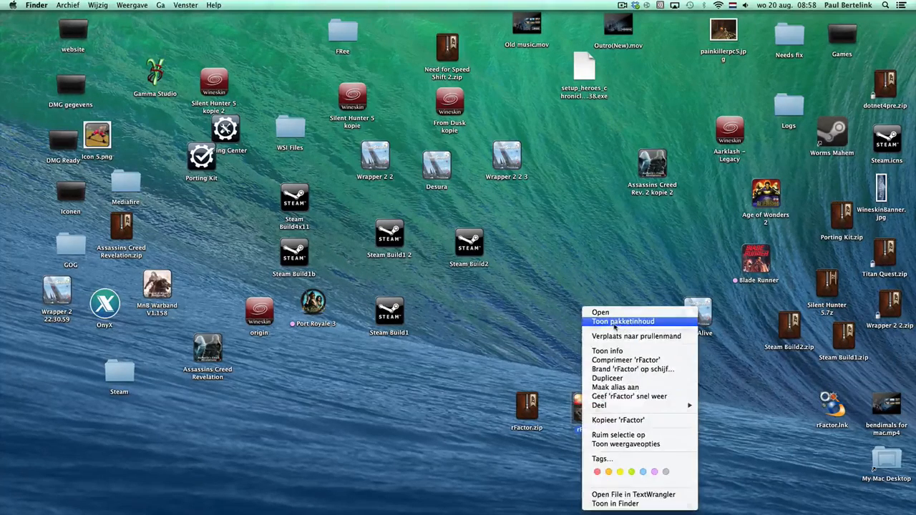
left_click(599, 312)
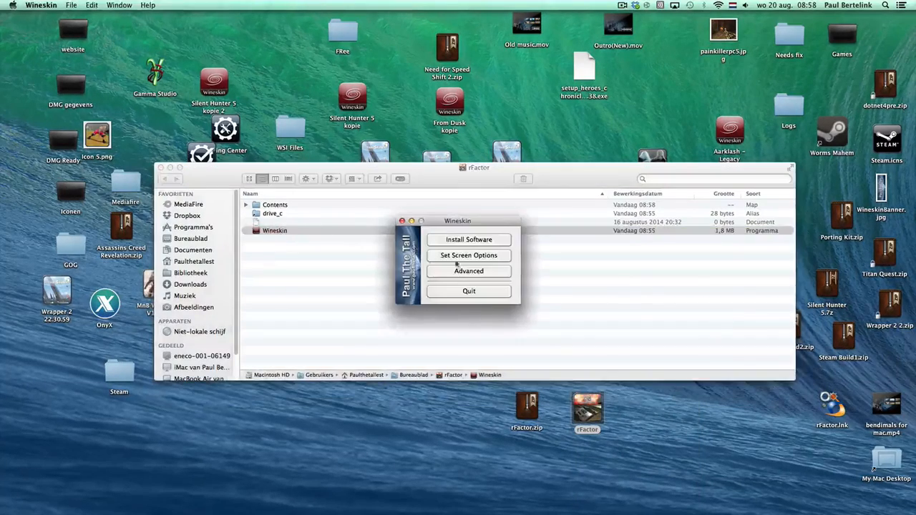
left_click(469, 239)
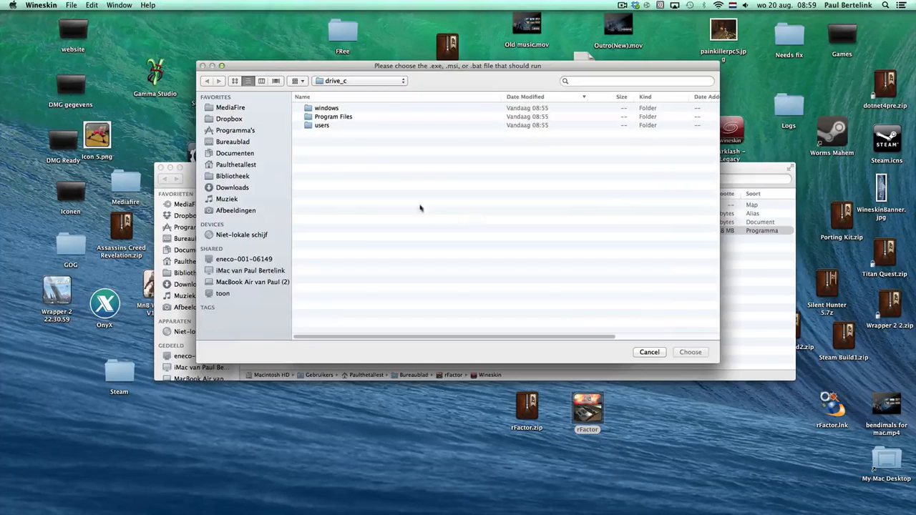
double_click(332, 116)
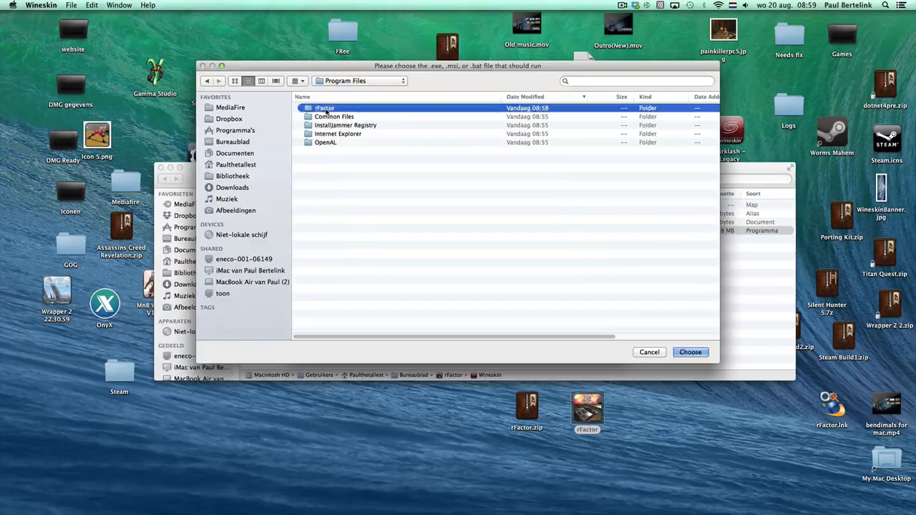
double_click(325, 107)
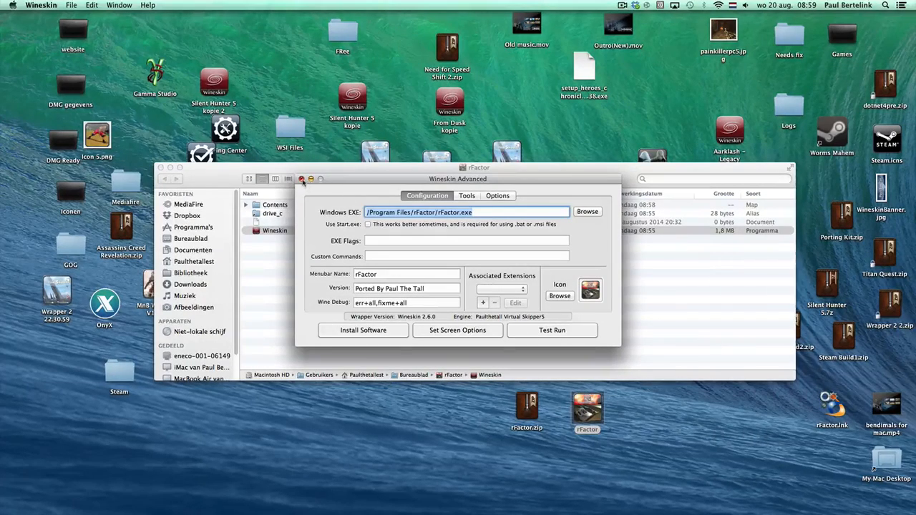
left_click(301, 178)
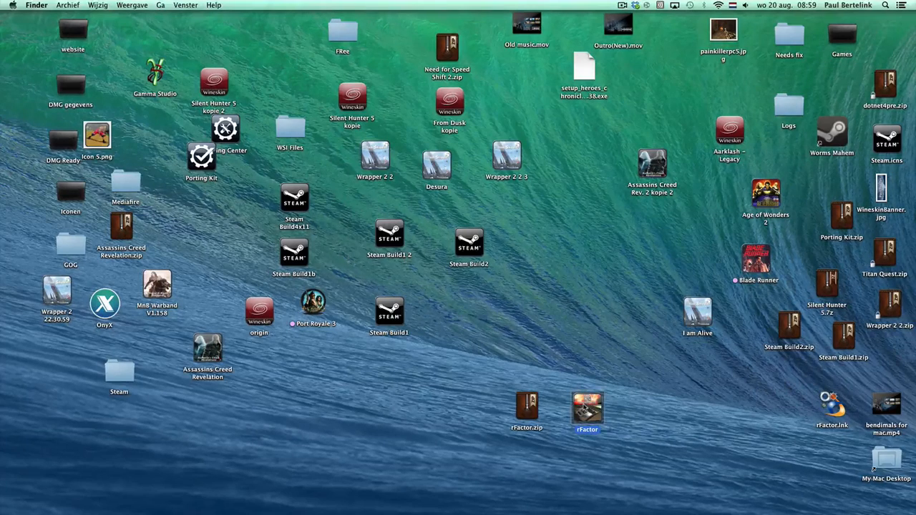
- Launch rFactor in DEMO mode, create player Paul and accept the series and helmet prompts
double_click(586, 411)
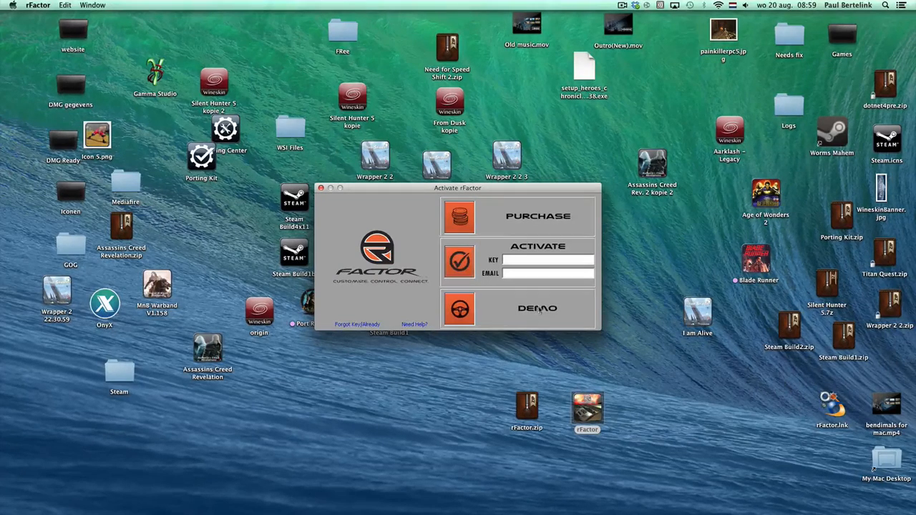
left_click(536, 308)
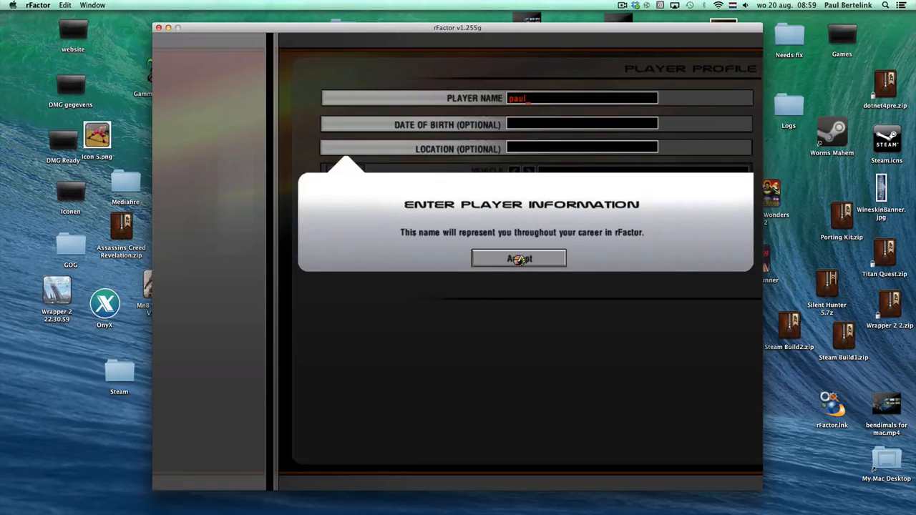
left_click(517, 259)
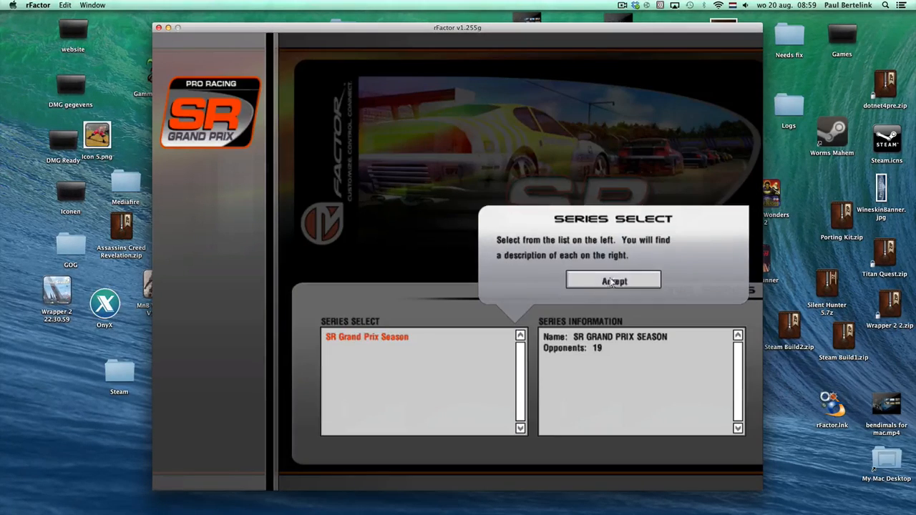
left_click(612, 280)
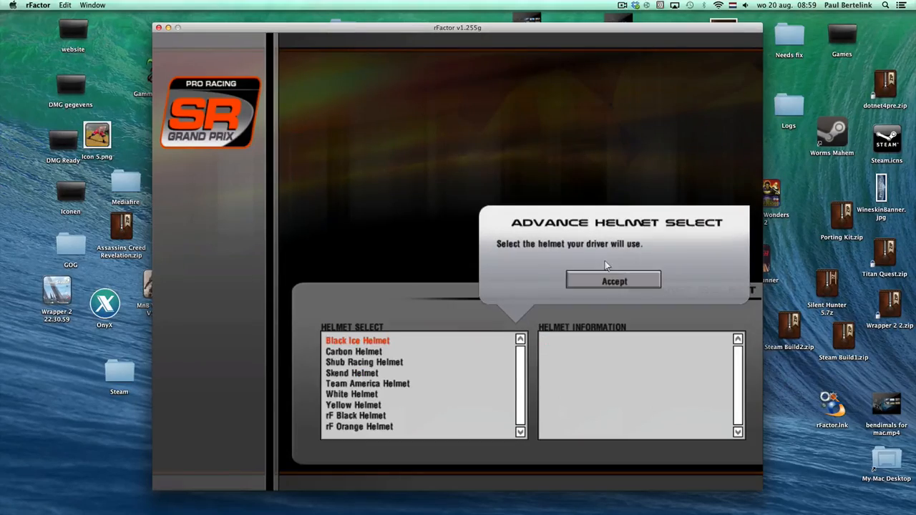
left_click(613, 280)
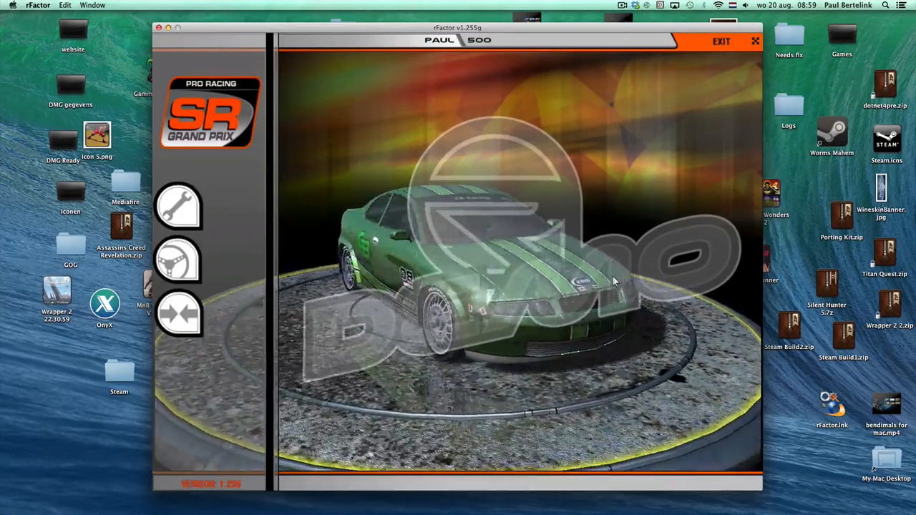
- From the Control menu choose Race Weekend and pick Toban Raceway Park Short as circuit
left_click(178, 259)
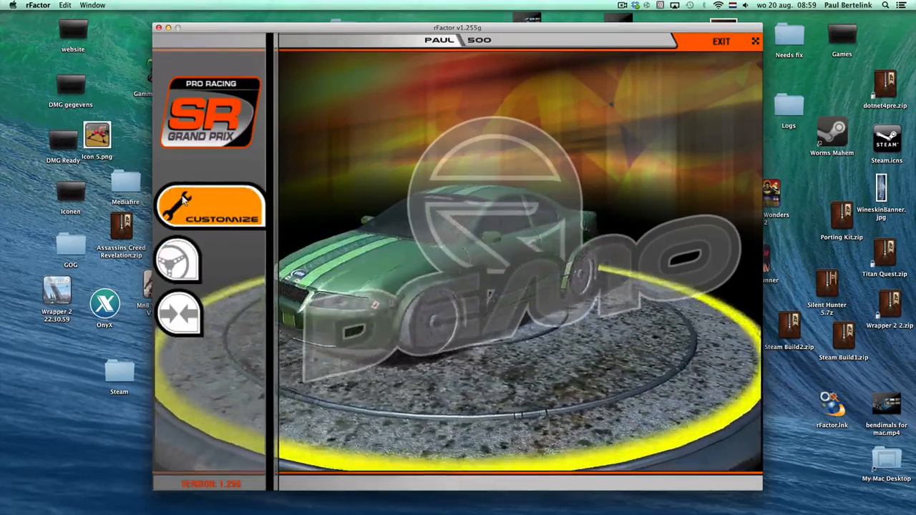
left_click(211, 314)
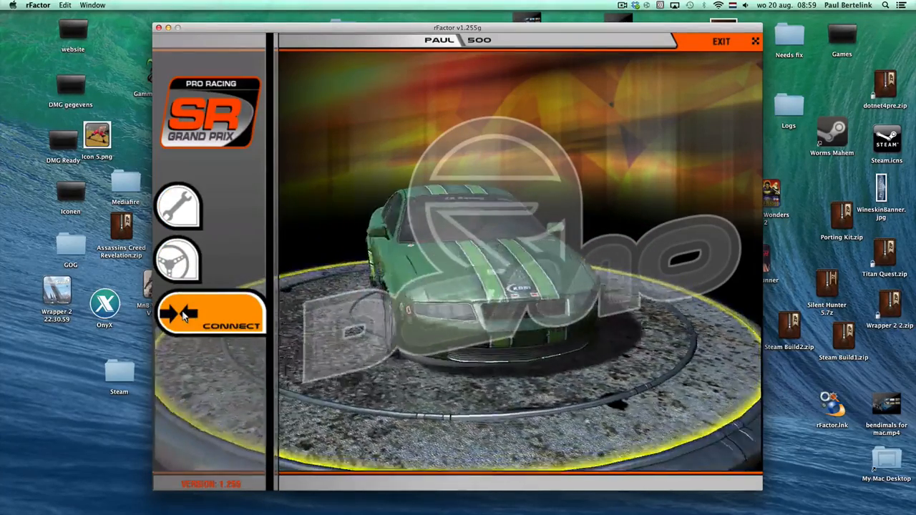
left_click(210, 314)
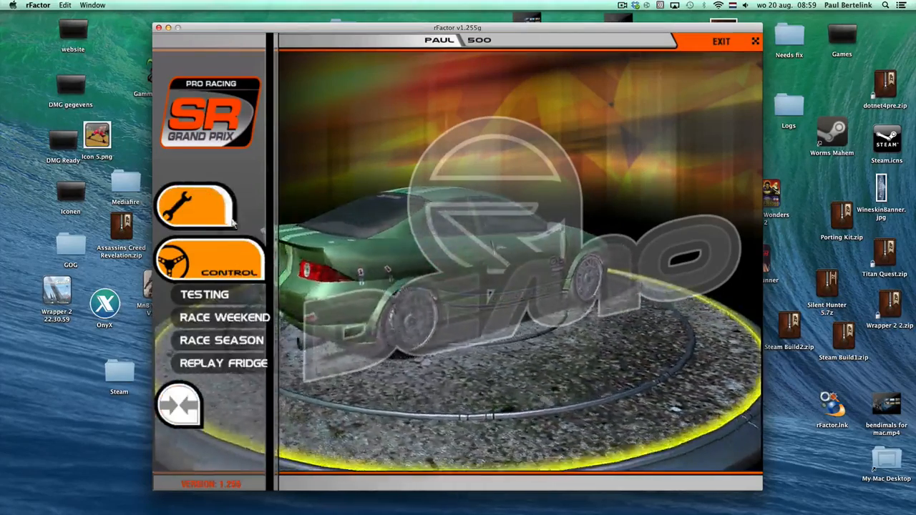
left_click(205, 294)
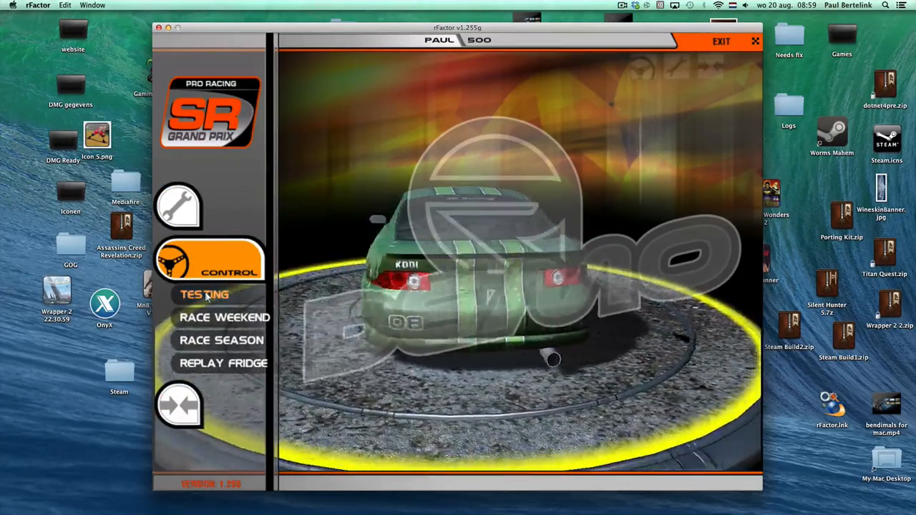
left_click(224, 317)
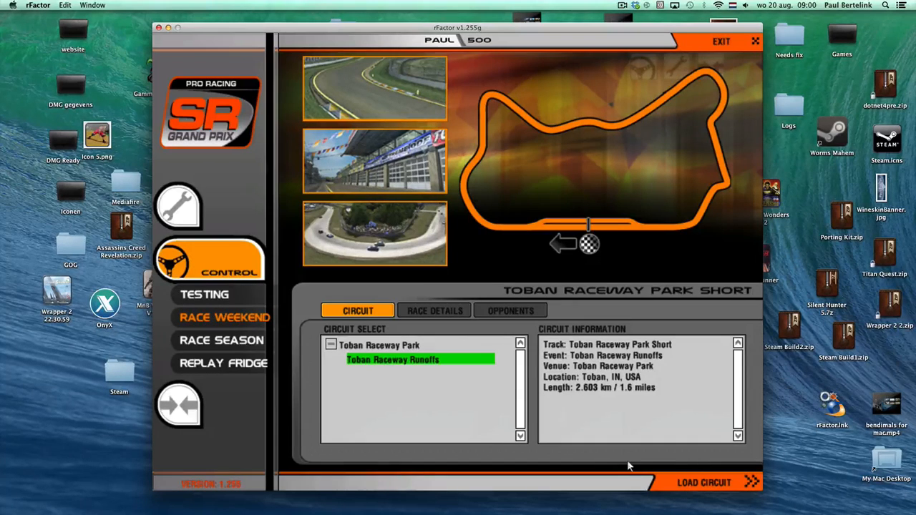
- Load the Toban Raceway Park Short circuit and bring up its basic settings page
left_click(703, 481)
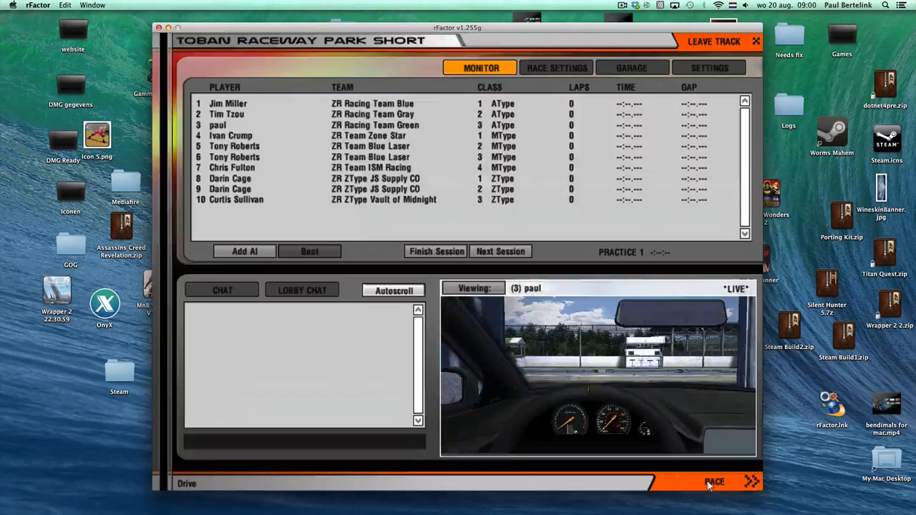
left_click(714, 481)
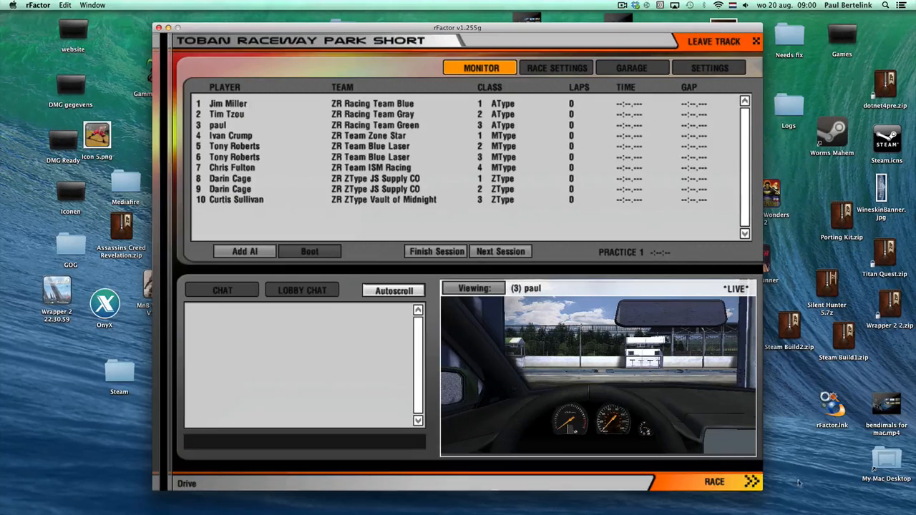
left_click(708, 68)
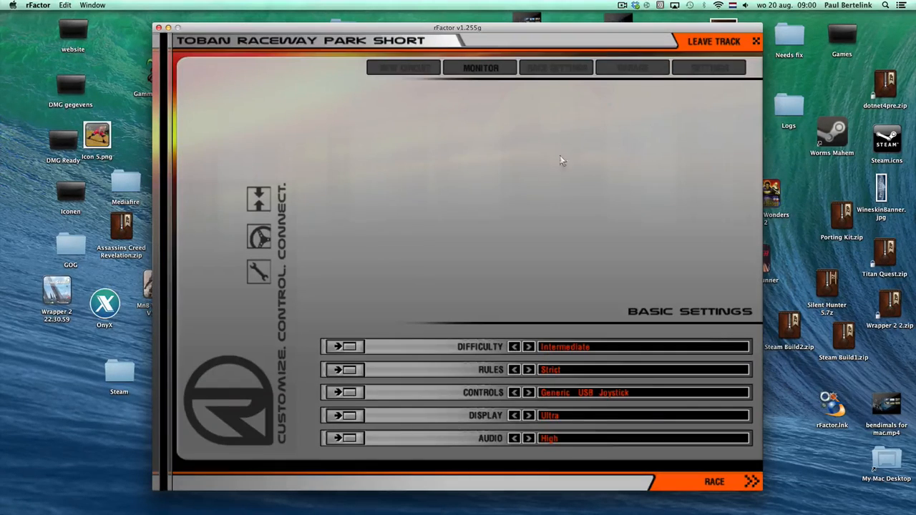
mouse_move(603, 70)
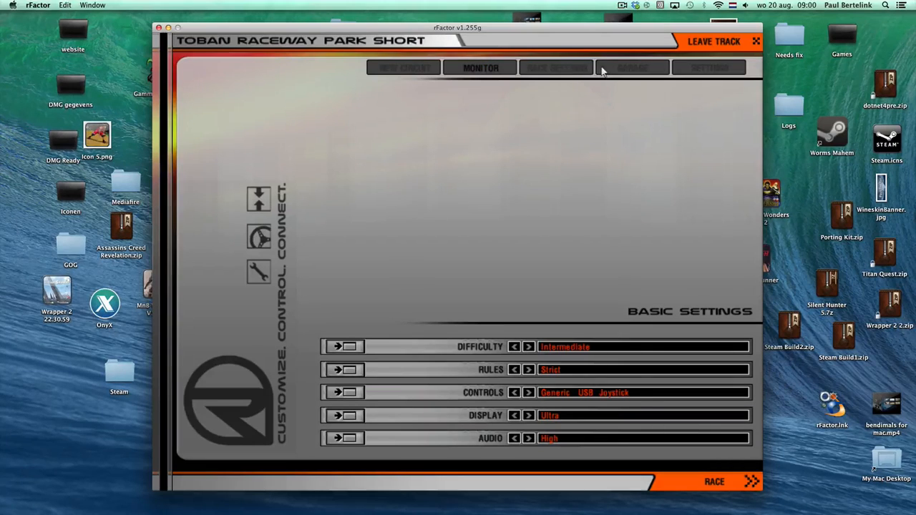
mouse_move(483, 81)
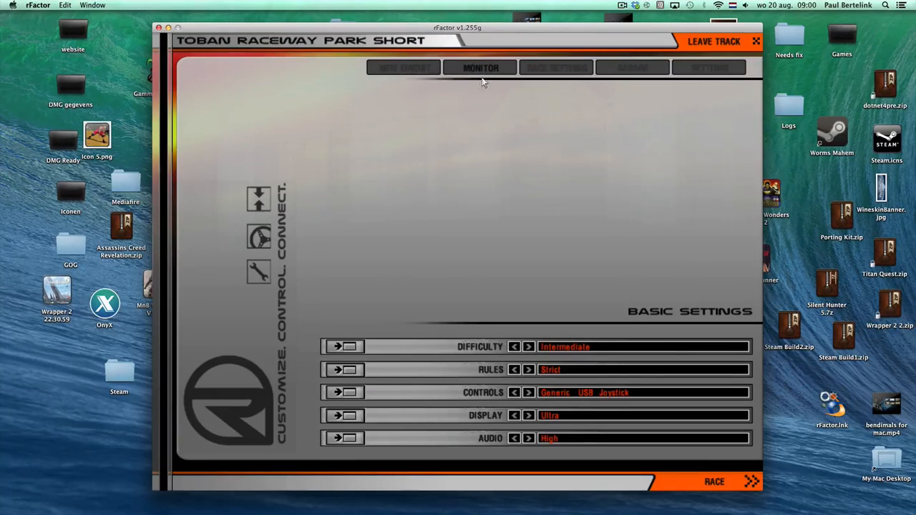
mouse_move(491, 107)
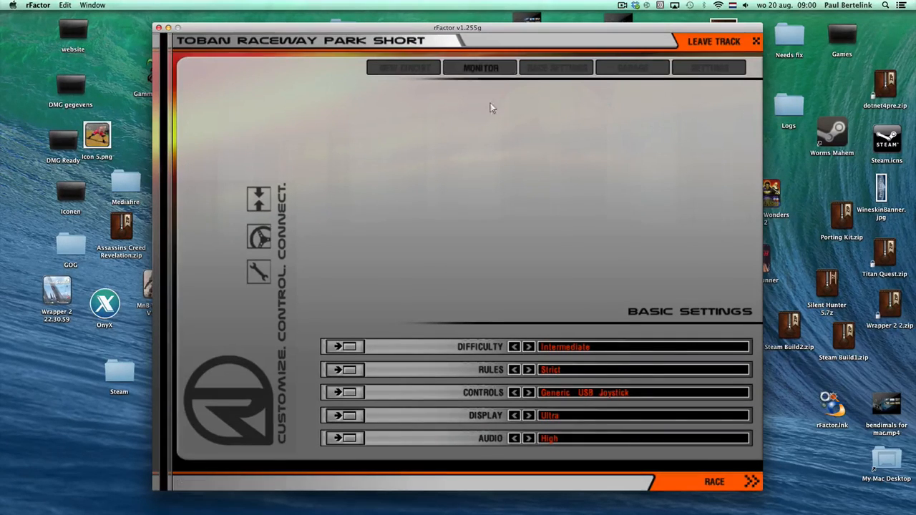
mouse_move(667, 53)
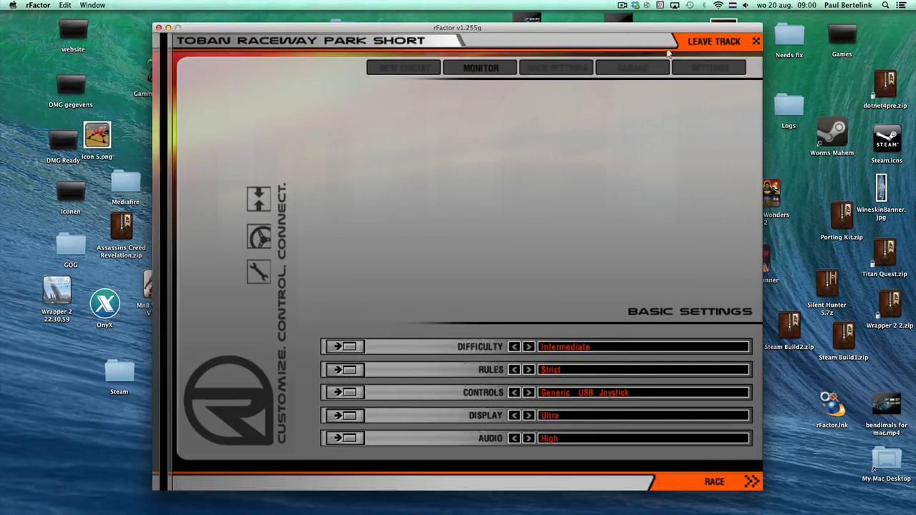
mouse_move(661, 284)
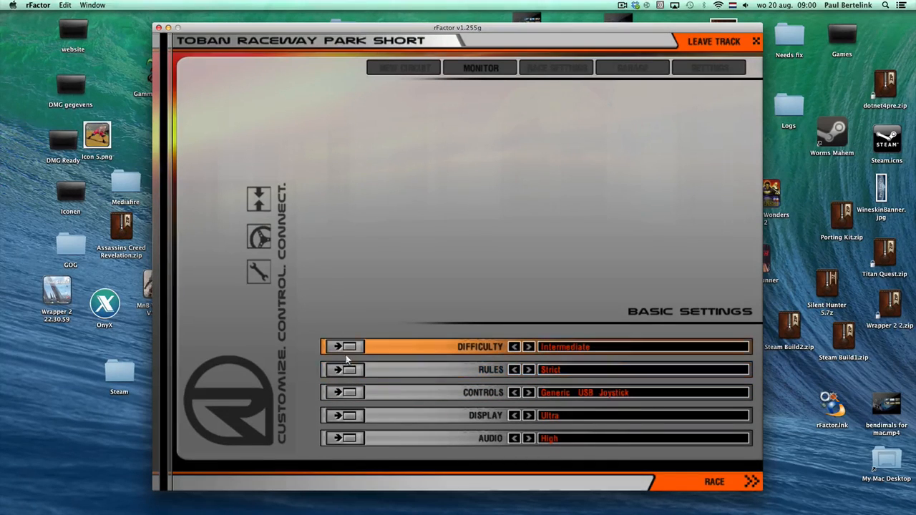
- Show the controls mapping page with throttle, brake and steering assignments
left_click(343, 392)
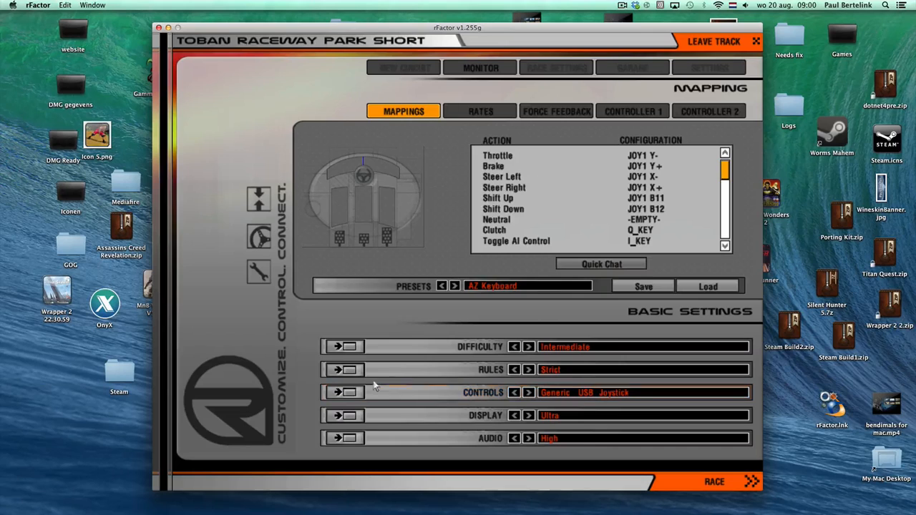
- Rebind throttle to A, brake to Z, steering to comma/period and shifts to Alt keys
left_click(495, 219)
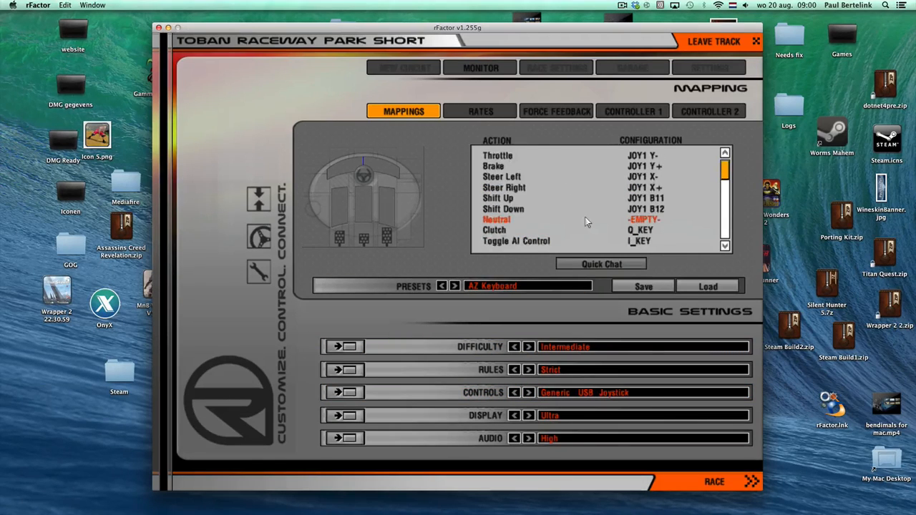
mouse_move(563, 220)
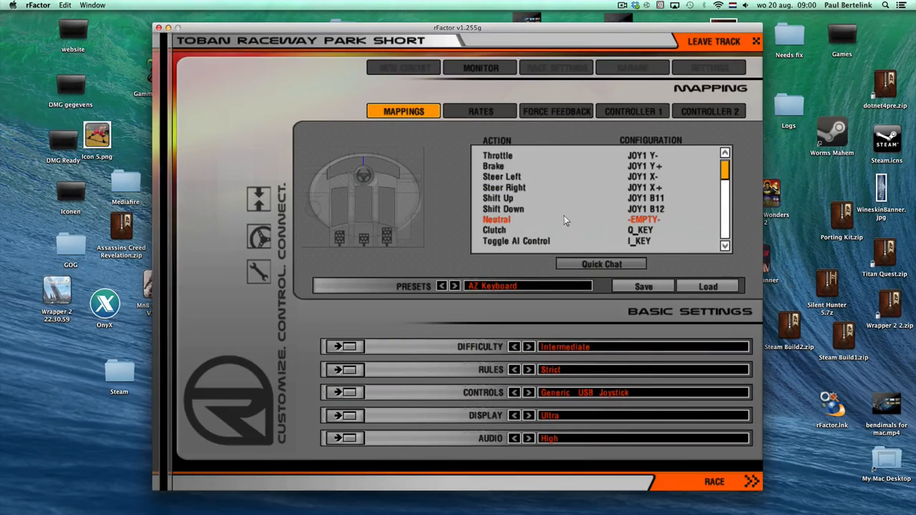
left_click(503, 209)
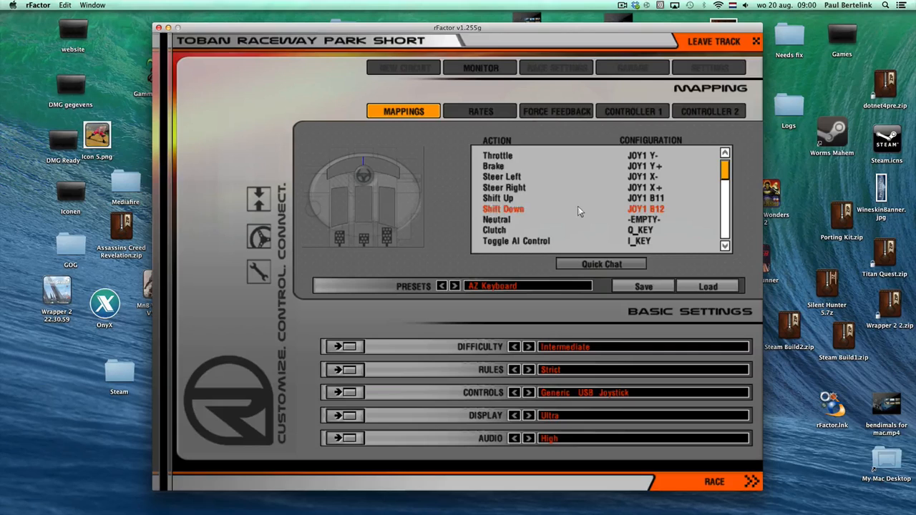
left_click(498, 198)
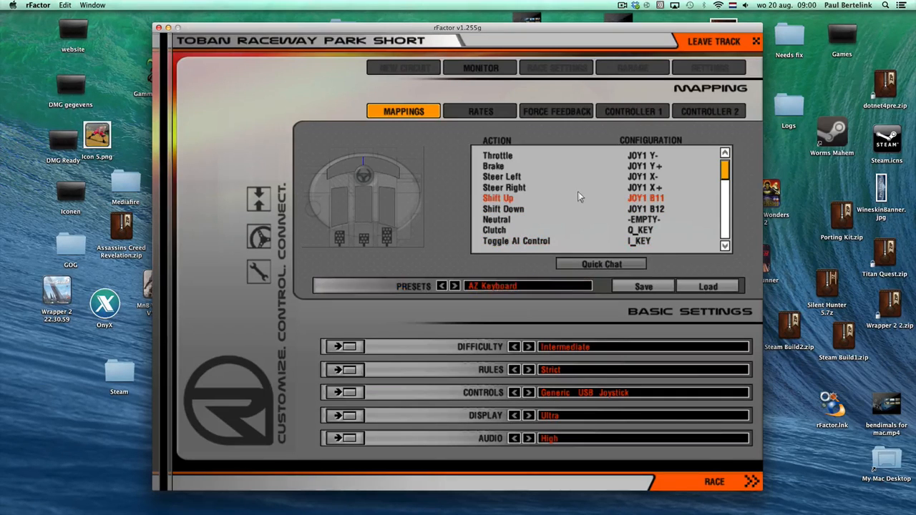
scroll("down", 3)
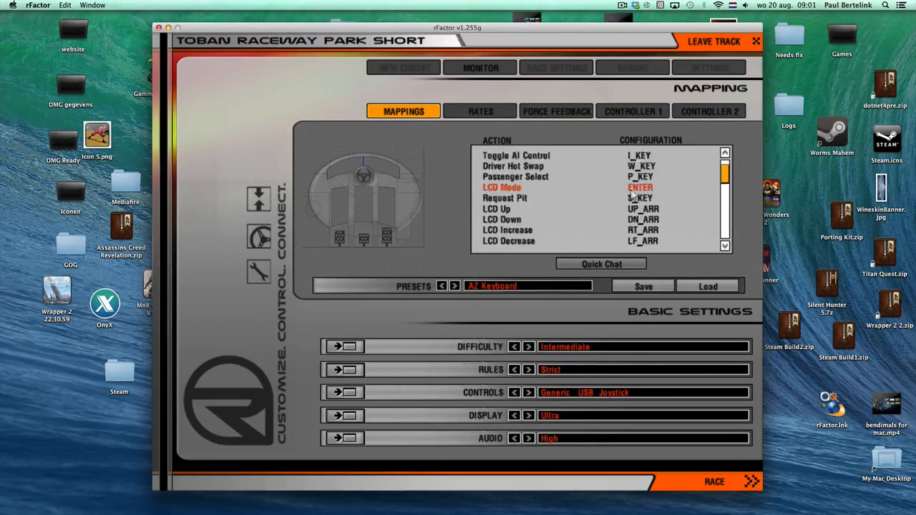
scroll("up", 3)
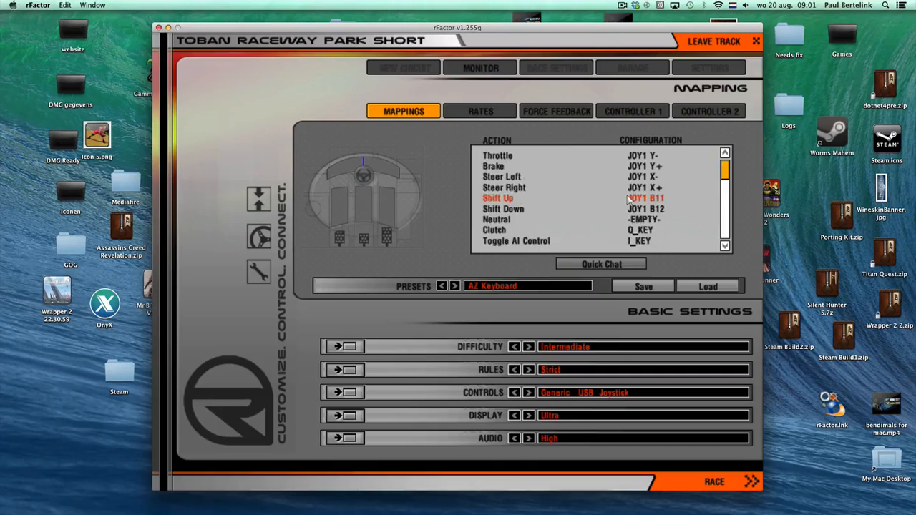
left_click(497, 156)
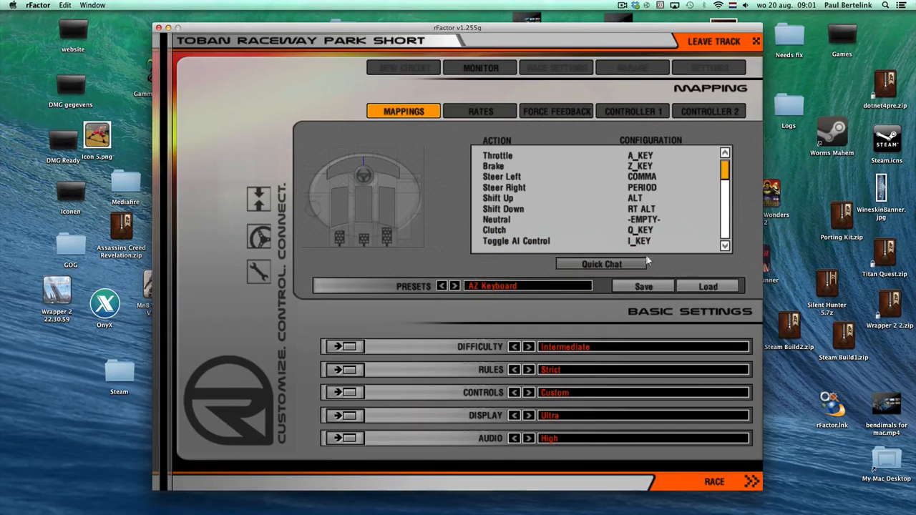
left_click(515, 241)
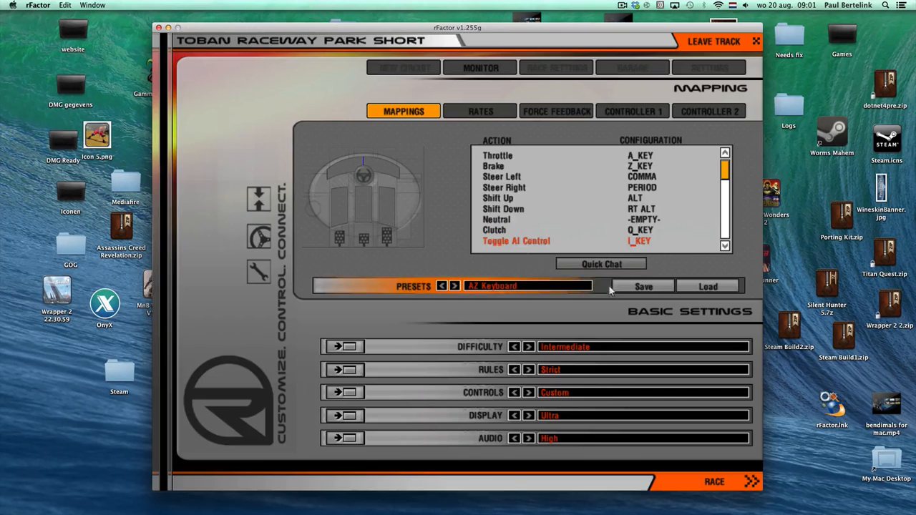
- Drive the car to try the new keyboard controls, then return to the mappings
left_click(714, 481)
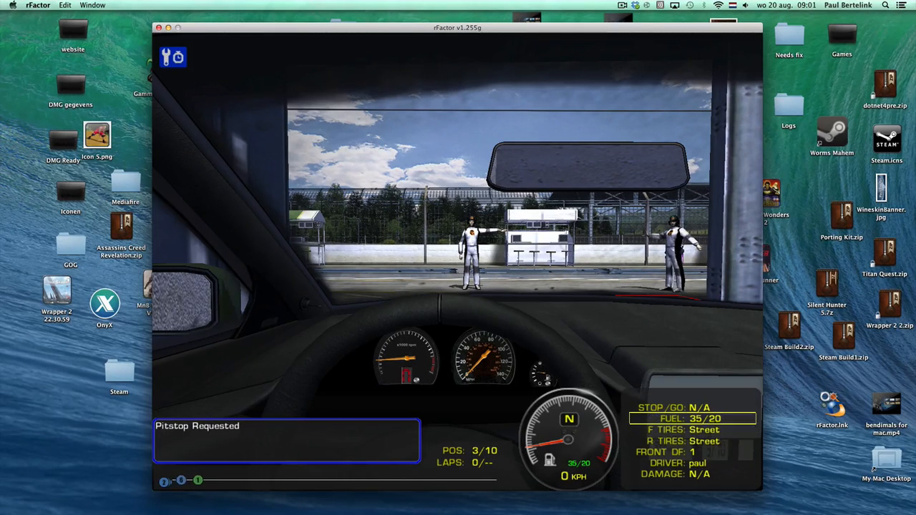
left_click(173, 57)
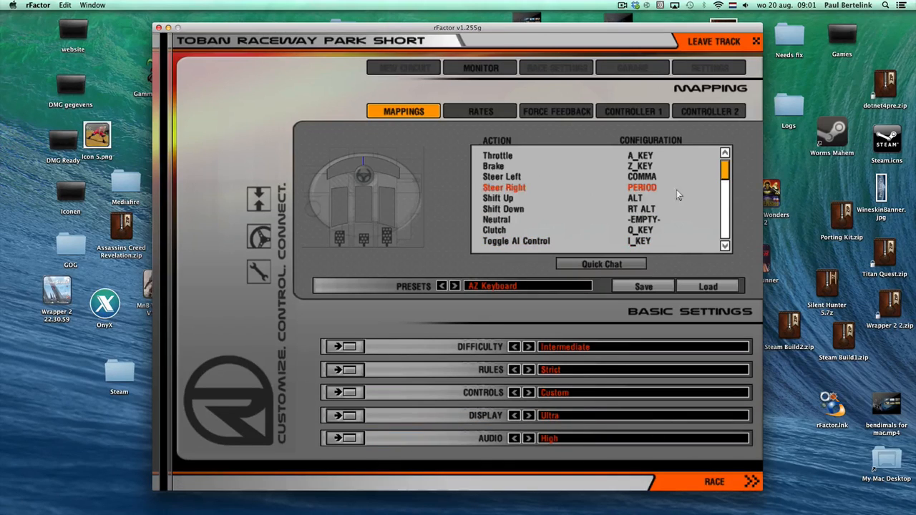
- Reassign Shift Up to the CTRL key in the bindings list
left_click(493, 165)
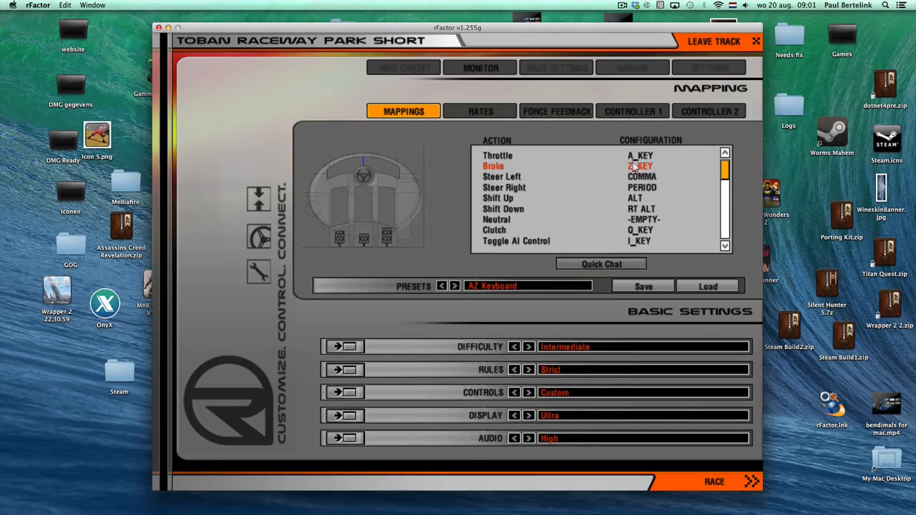
left_click(497, 155)
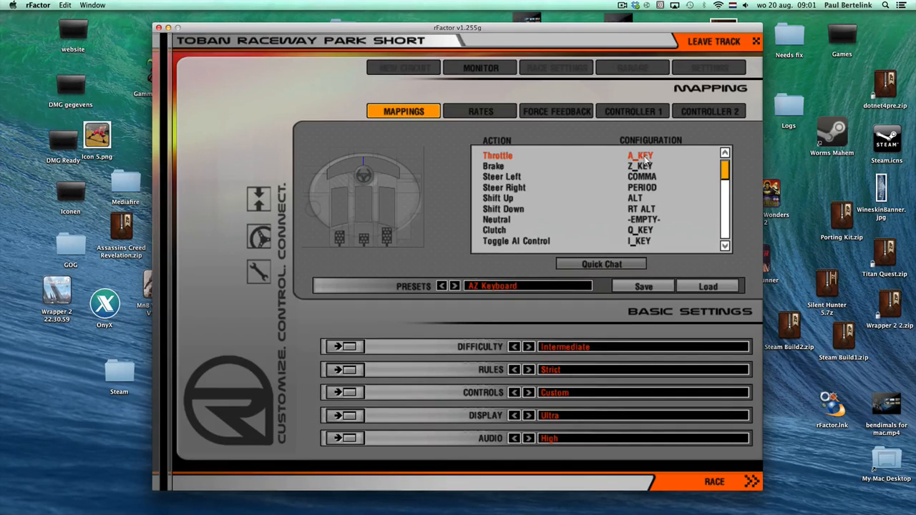
left_click(498, 197)
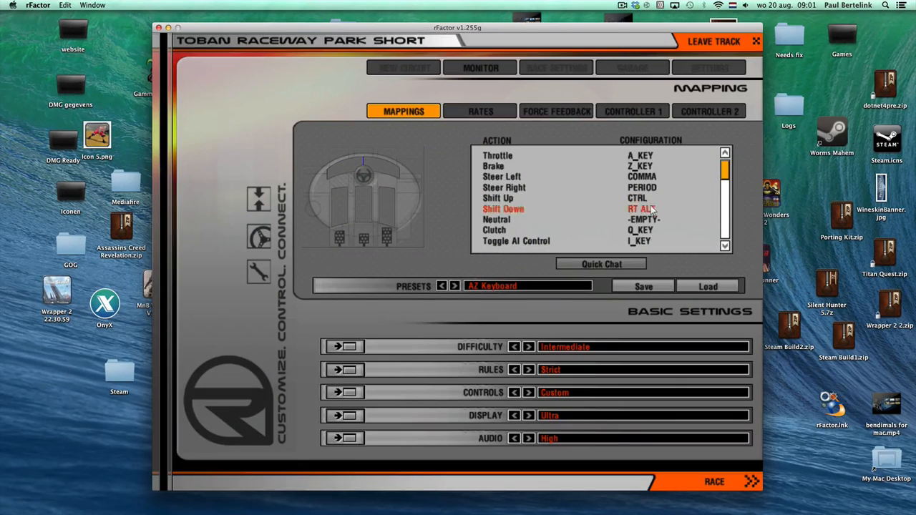
- Try the controls in the car, then leave the track back to the main menu
left_click(714, 481)
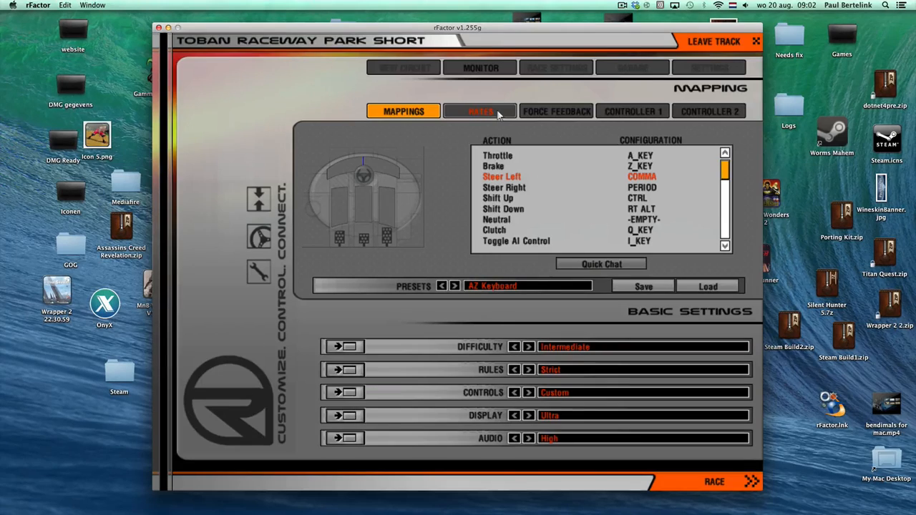
left_click(494, 165)
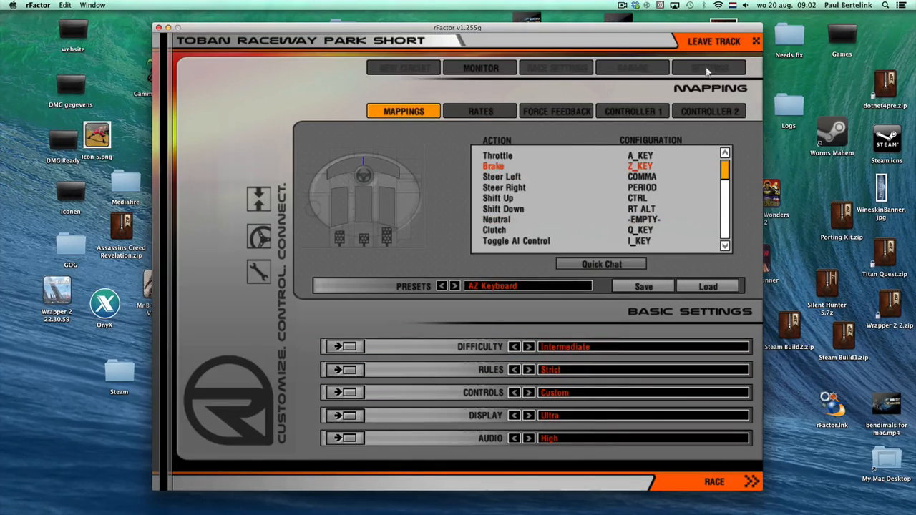
left_click(714, 41)
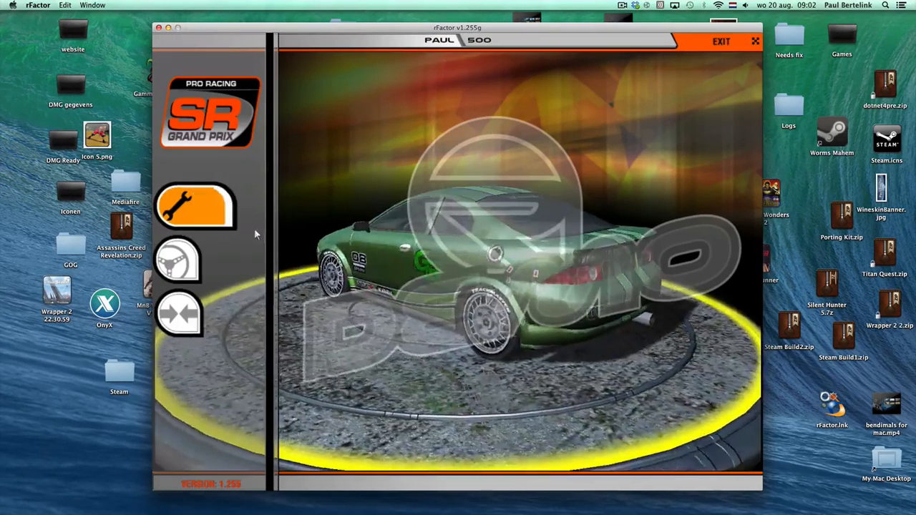
- View the game credits and more credits, then quit rFactor to the desktop
left_click(177, 261)
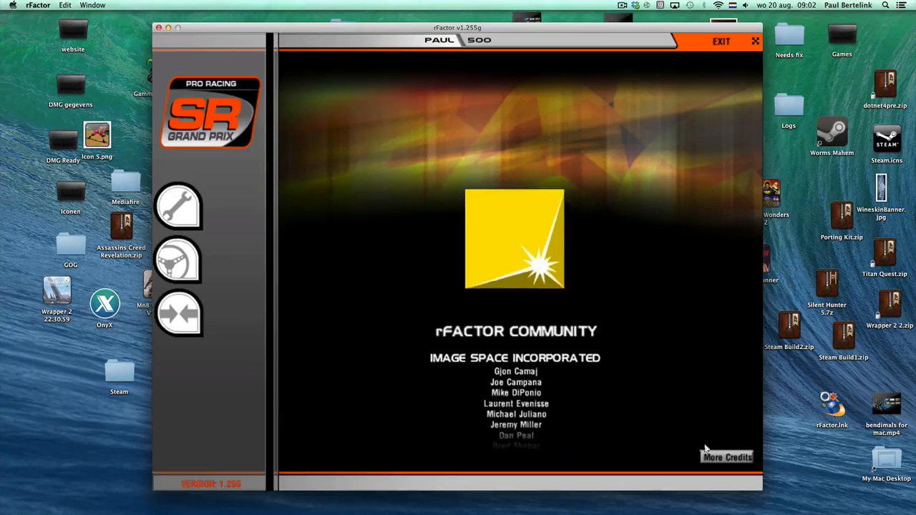
left_click(726, 456)
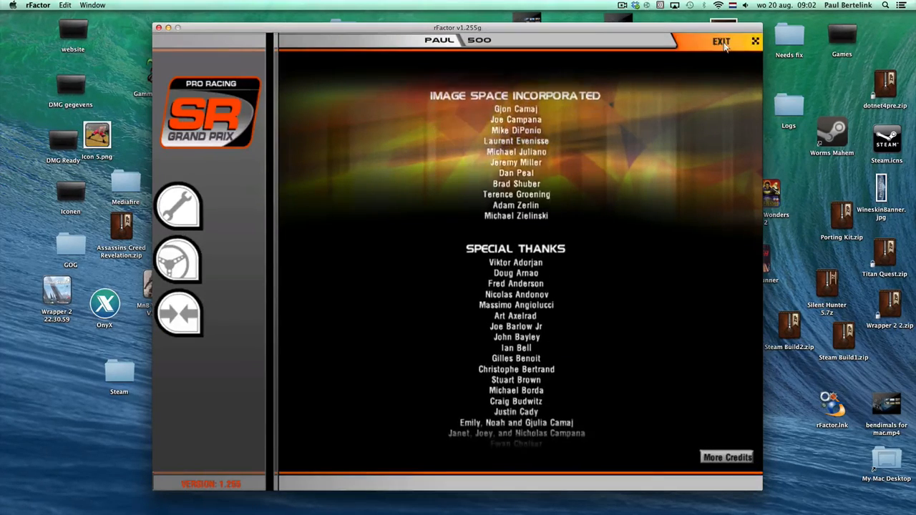
left_click(720, 41)
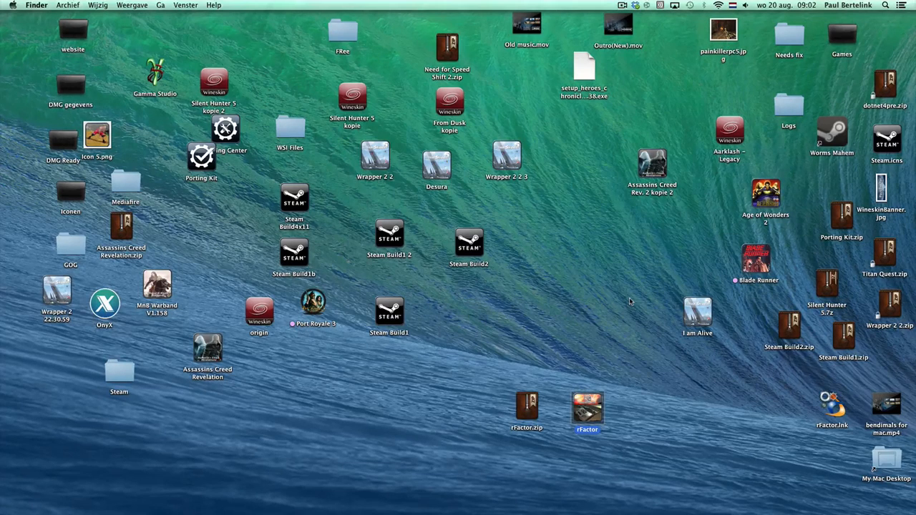